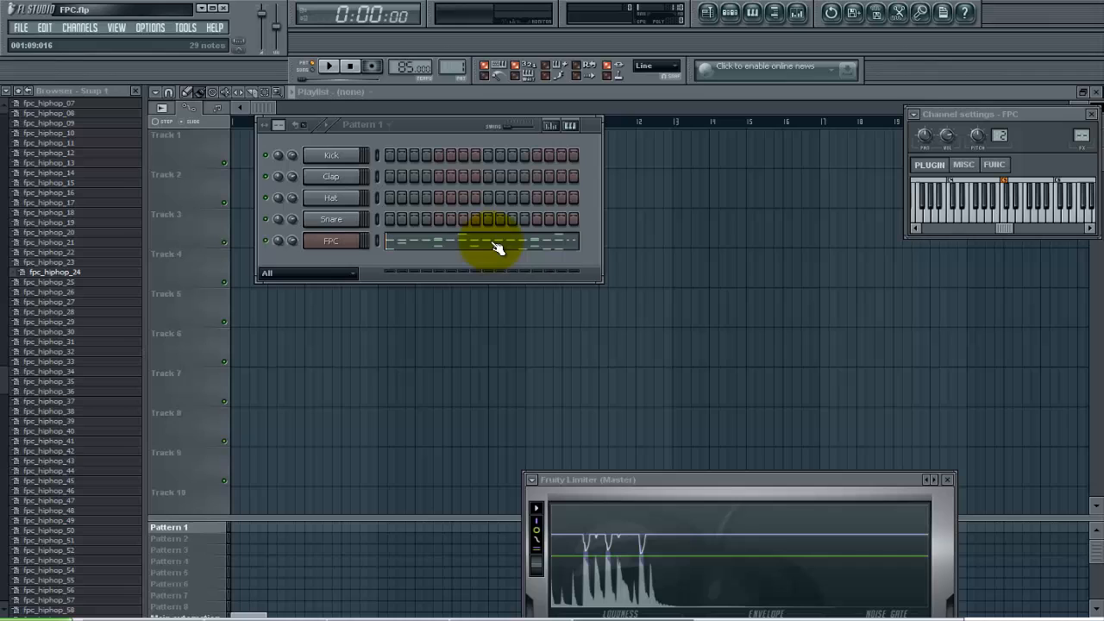
Preview the existing drum pattern with play and stop before adding a channel
click(331, 66)
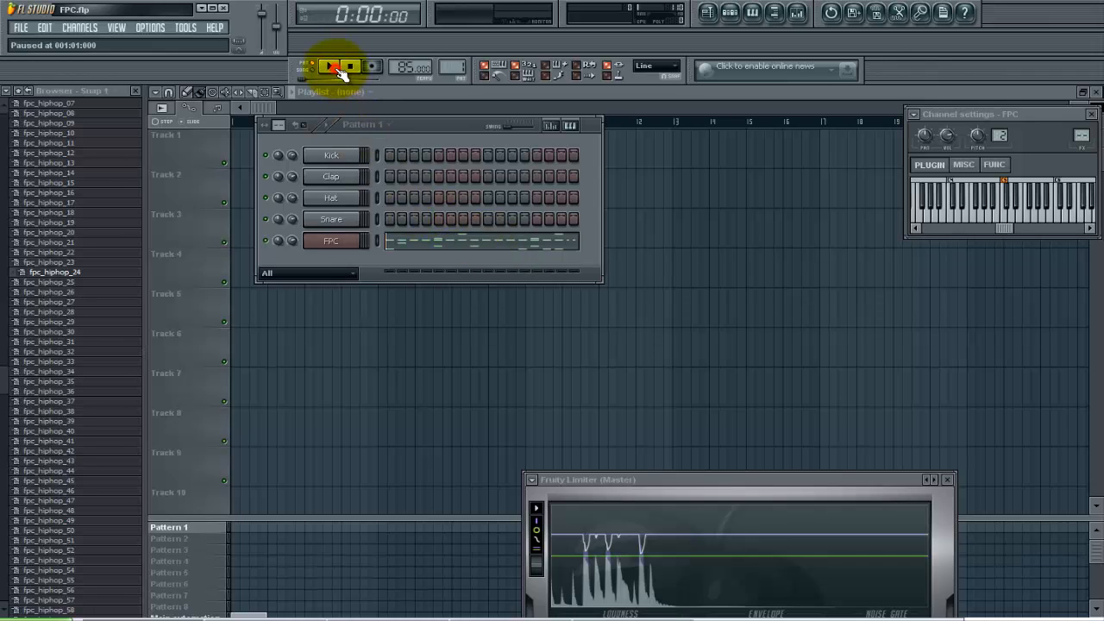
click(331, 68)
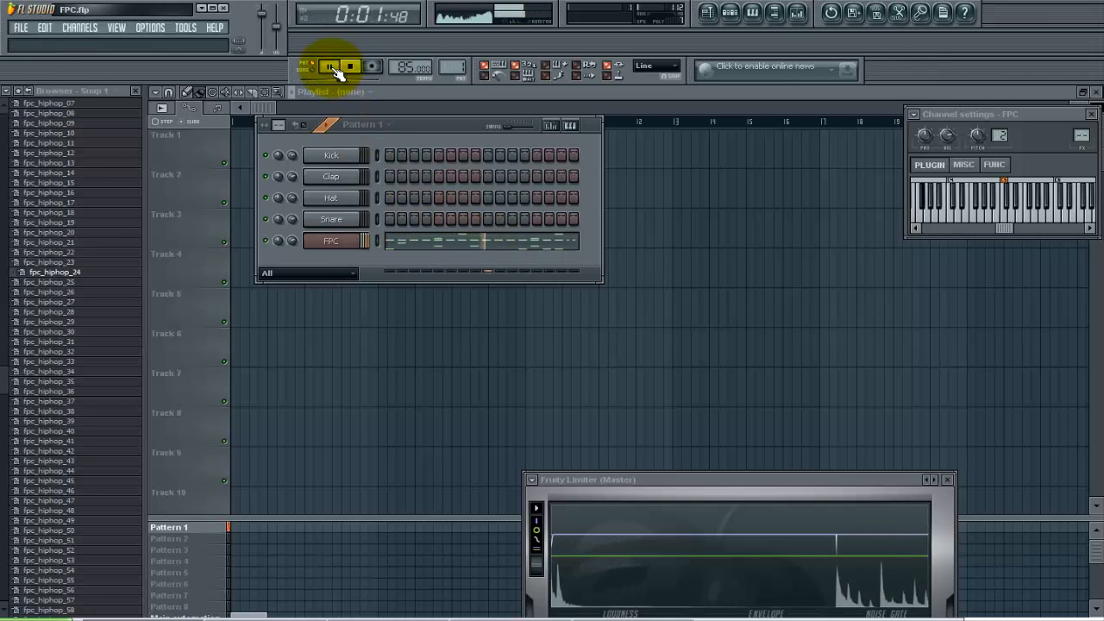
click(329, 65)
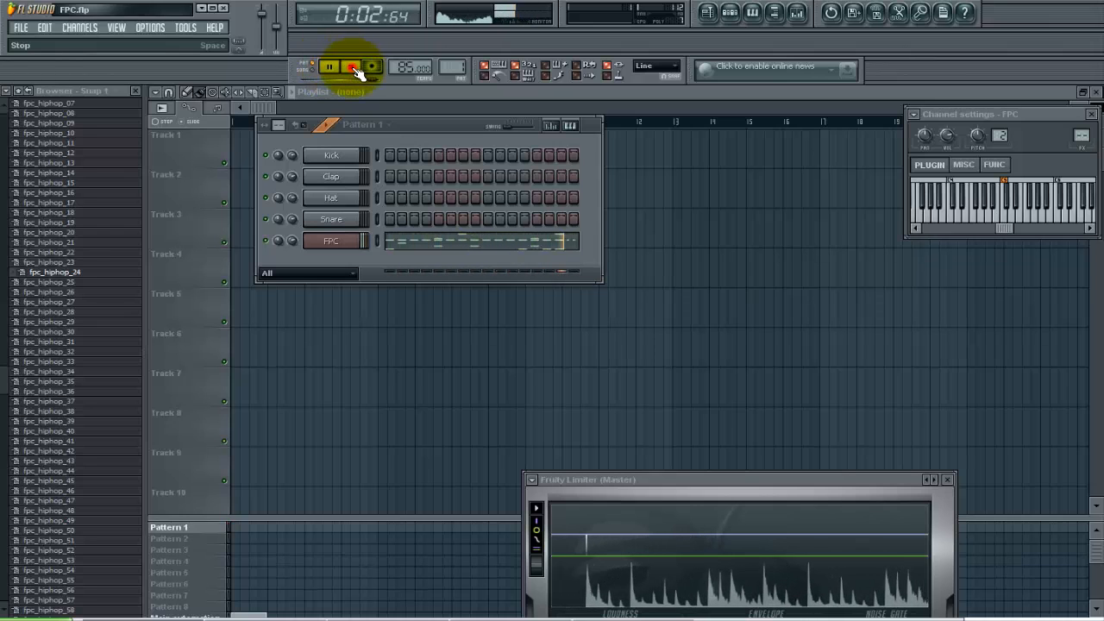
click(349, 65)
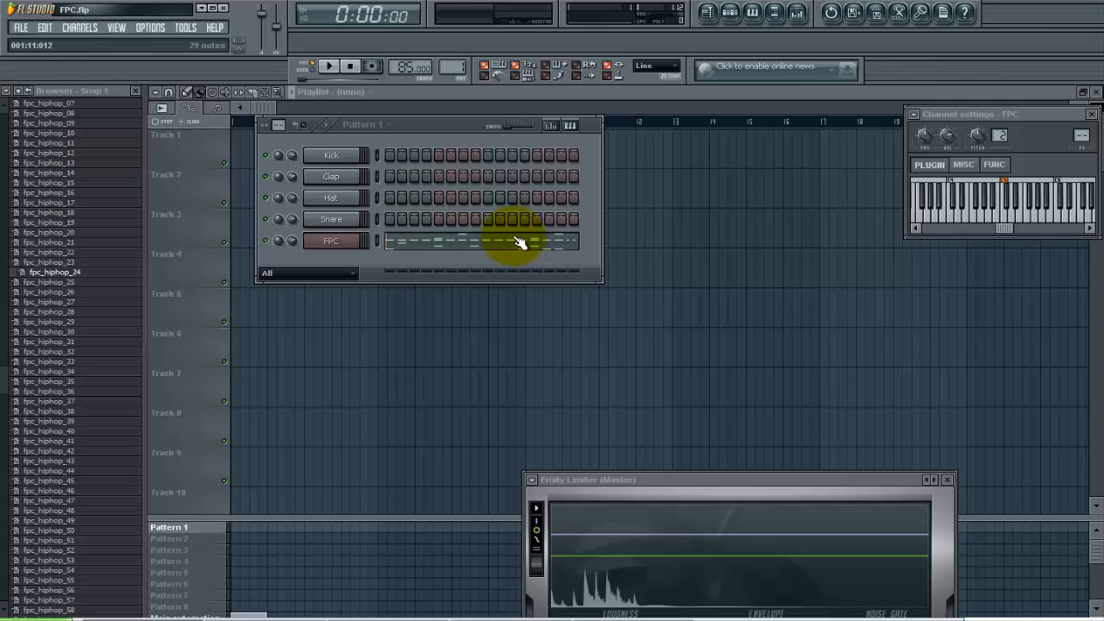
click(331, 241)
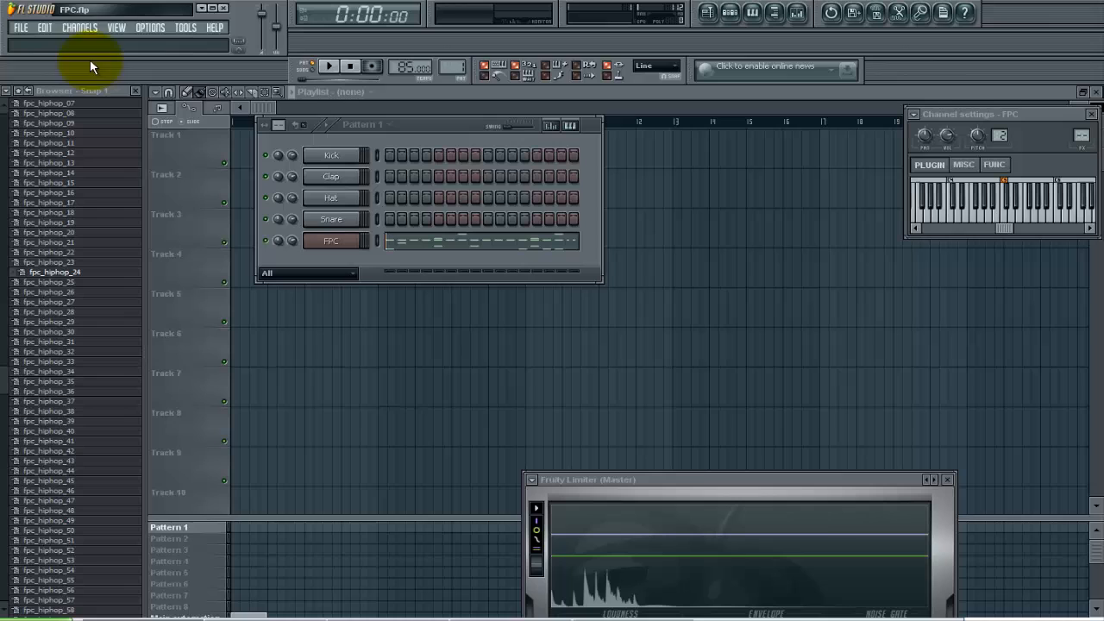
Add a second FPC drum plugin channel from the Channels menu
click(79, 28)
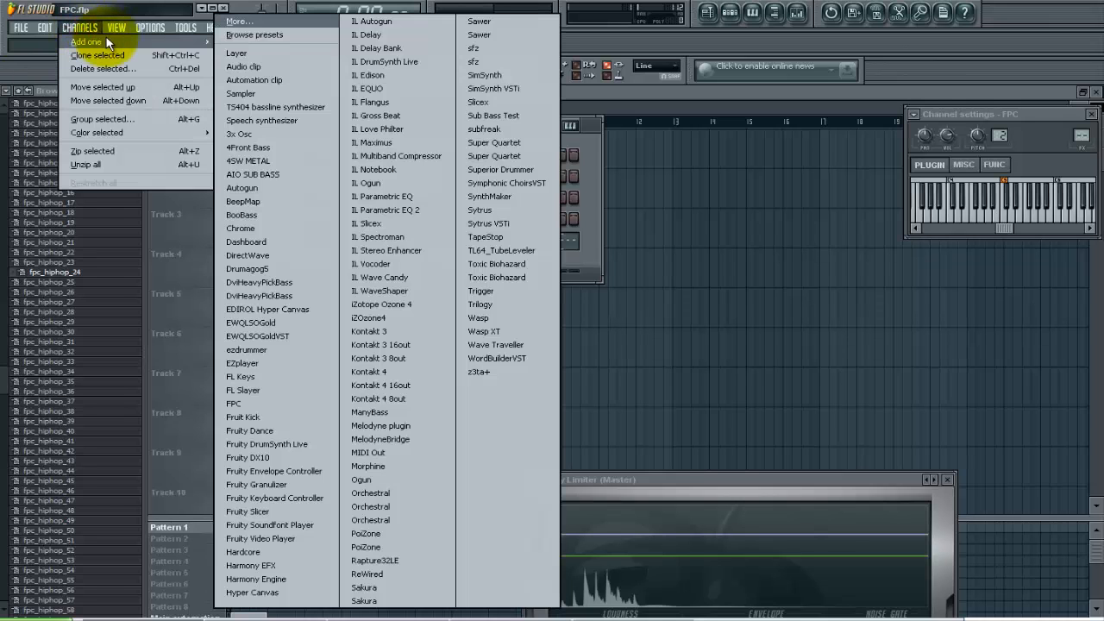
mouse_move(302, 398)
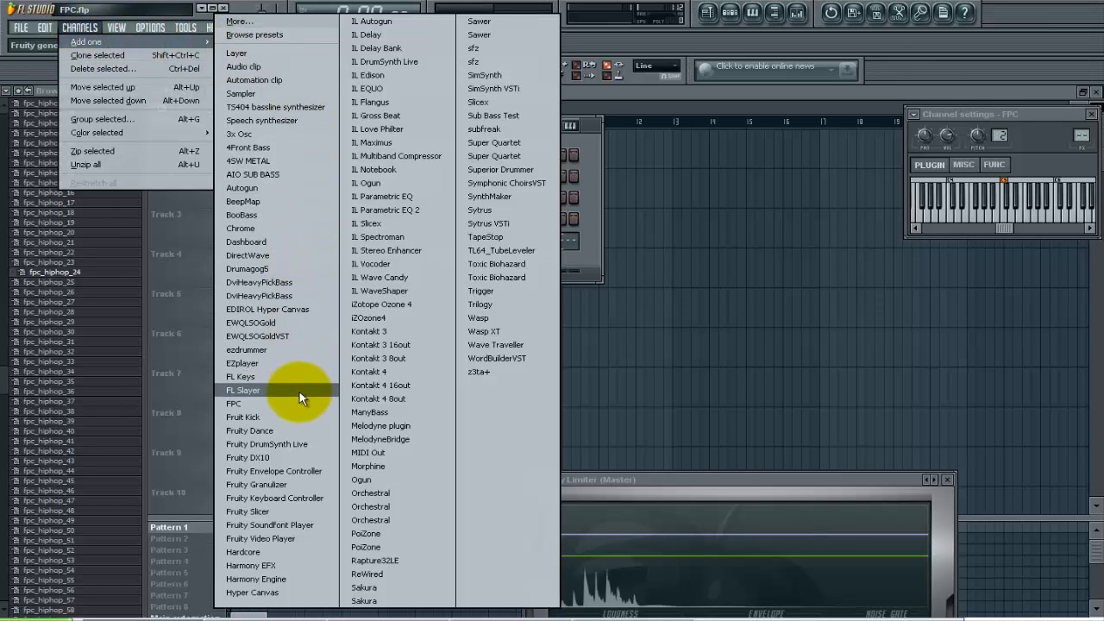
click(233, 403)
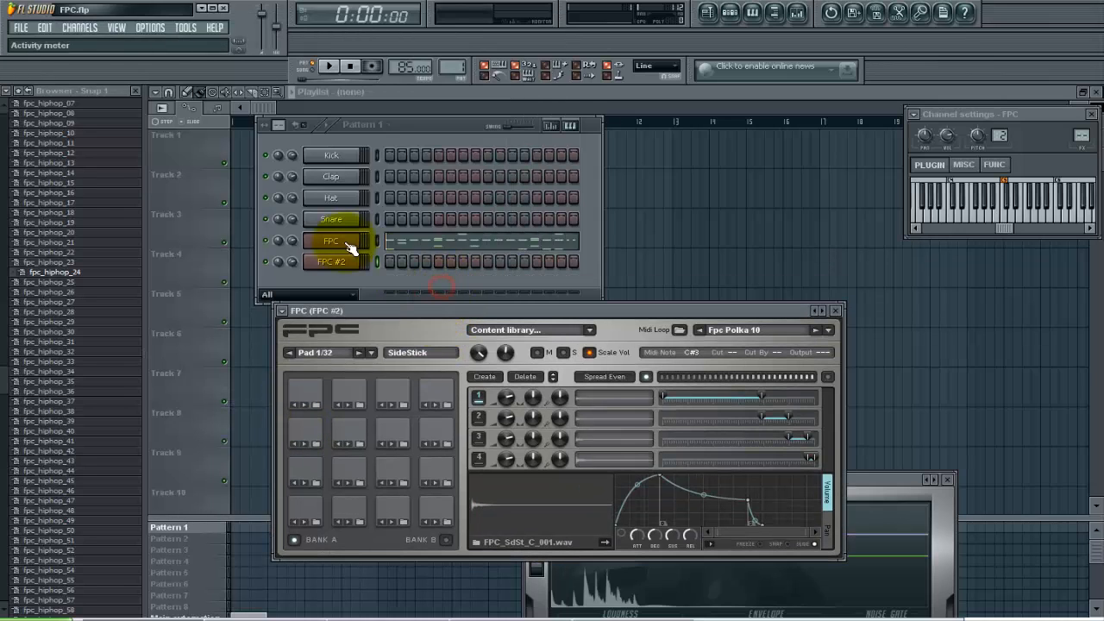
right_click(331, 241)
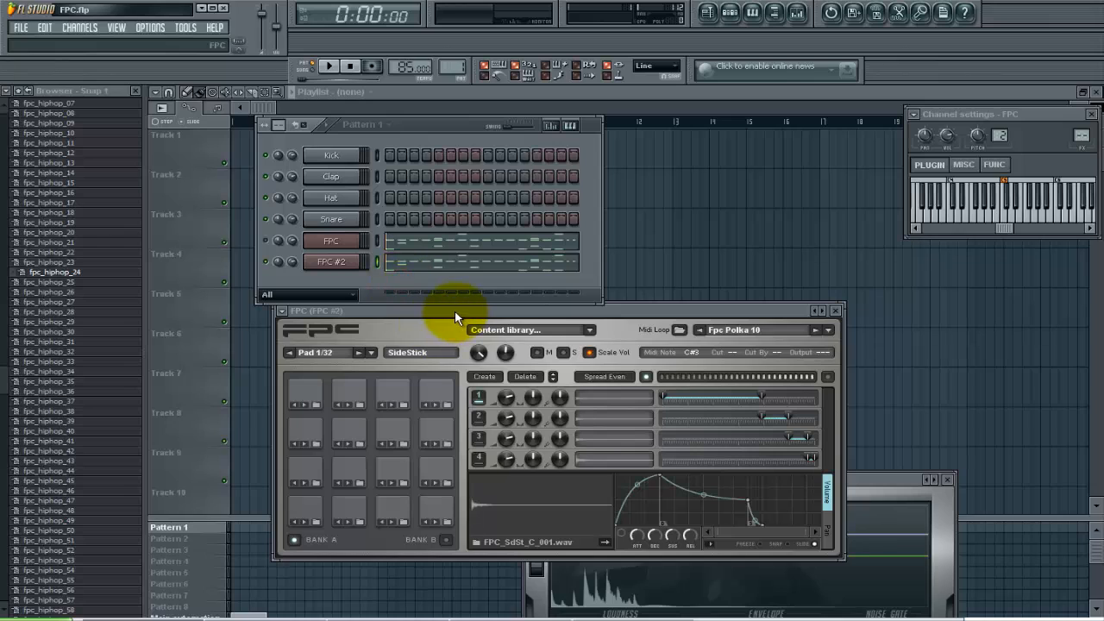
click(328, 67)
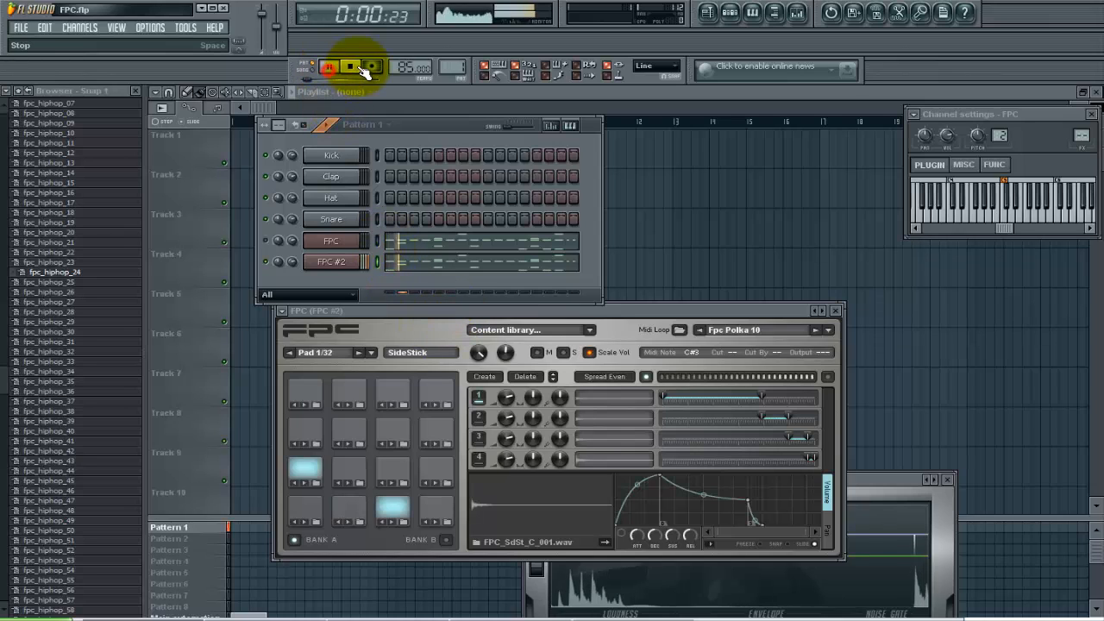
click(348, 67)
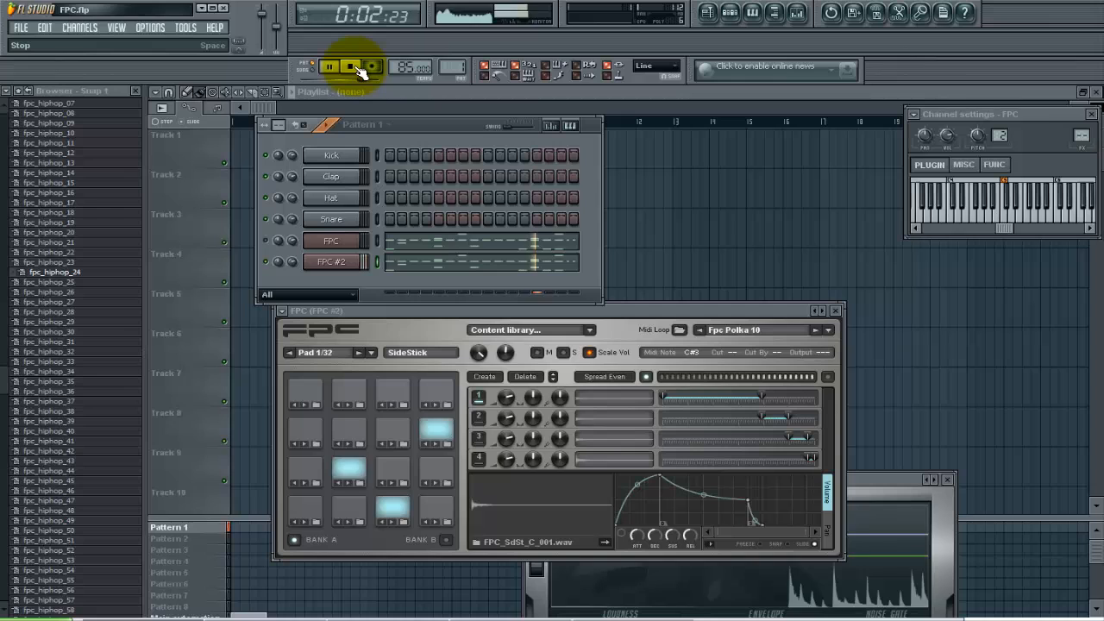
click(329, 67)
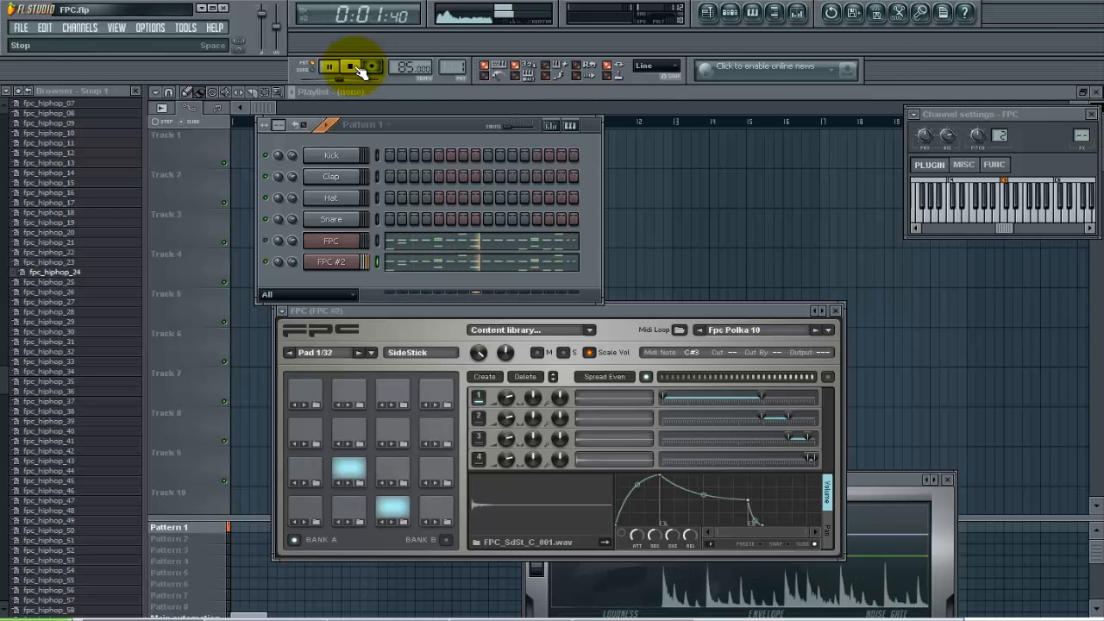
click(350, 66)
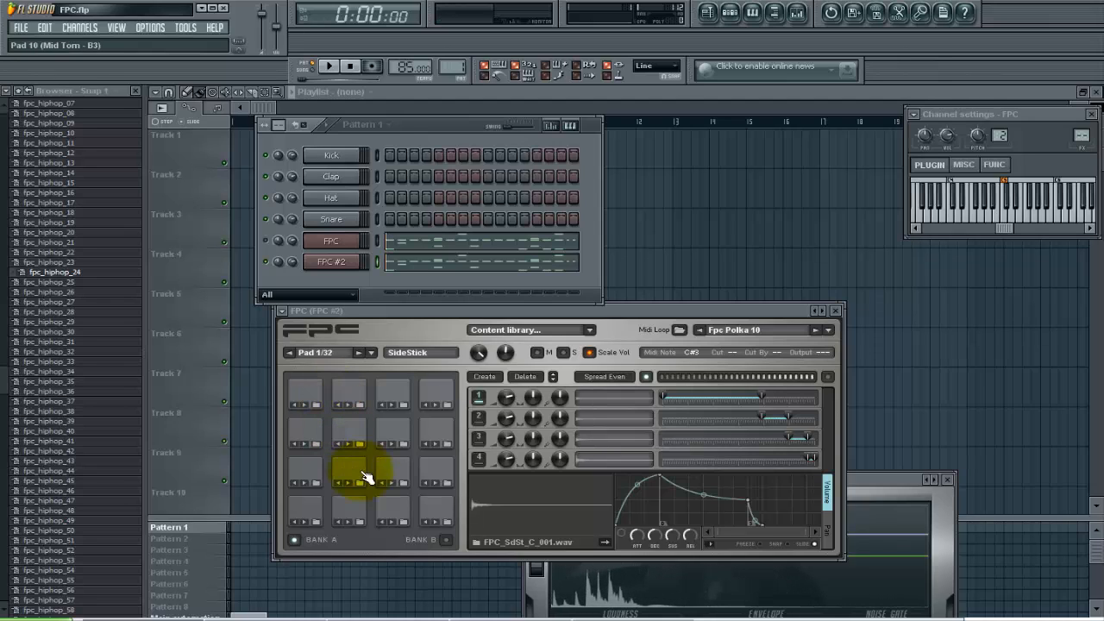
click(348, 514)
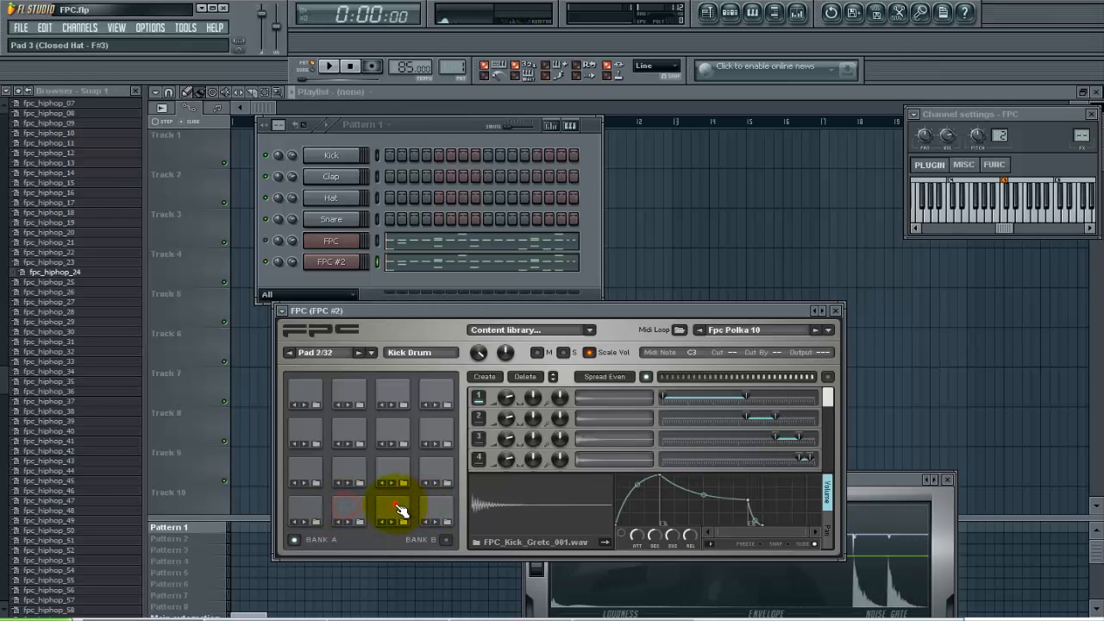
click(307, 466)
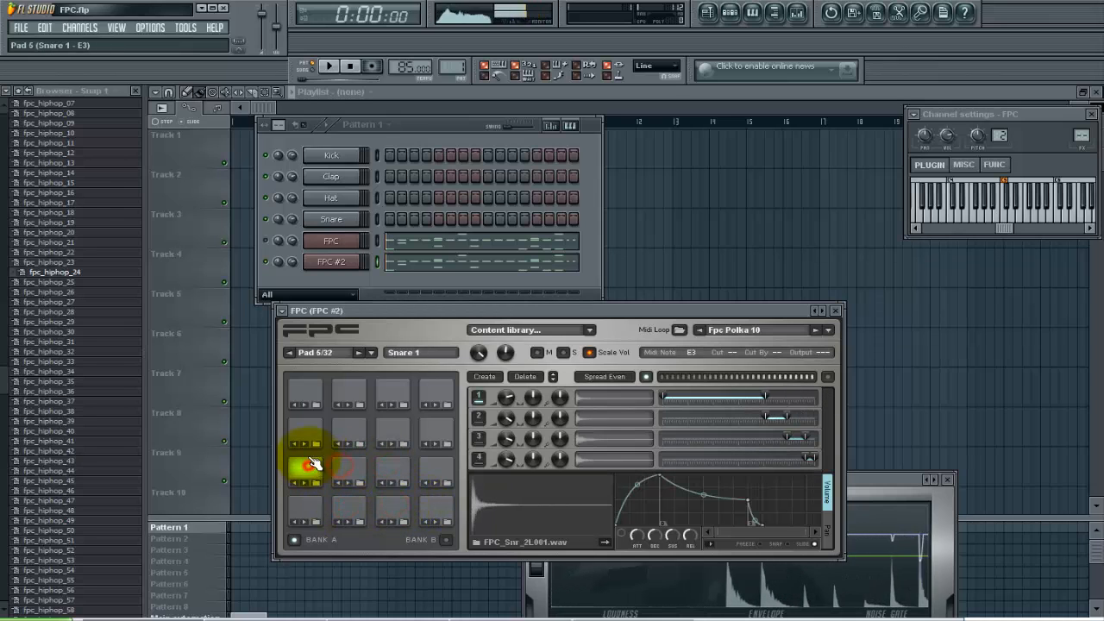
click(417, 405)
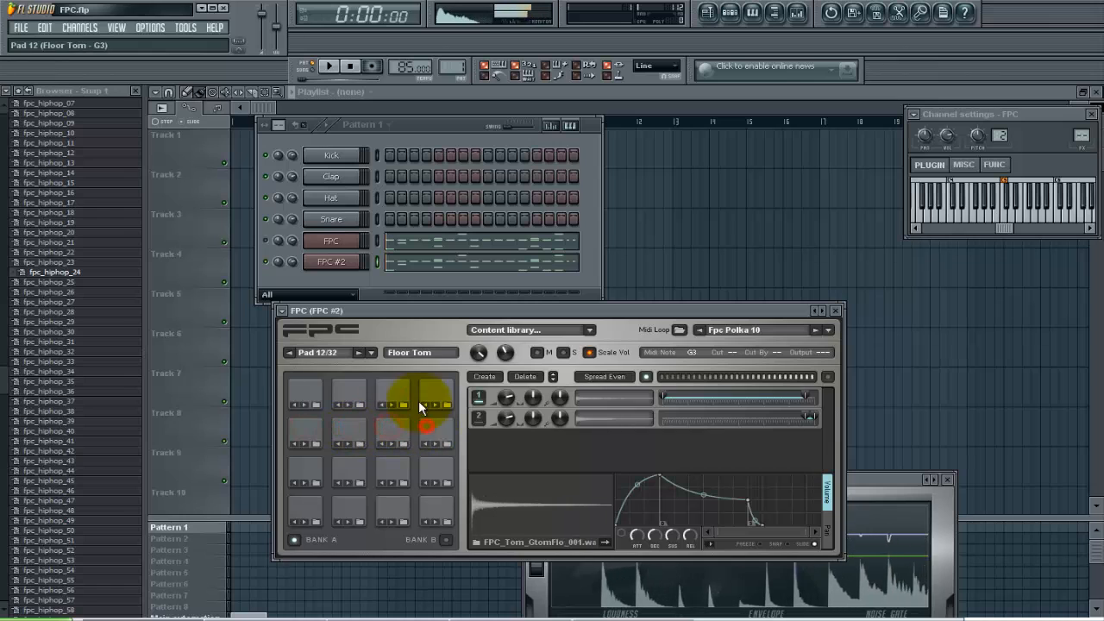
click(414, 397)
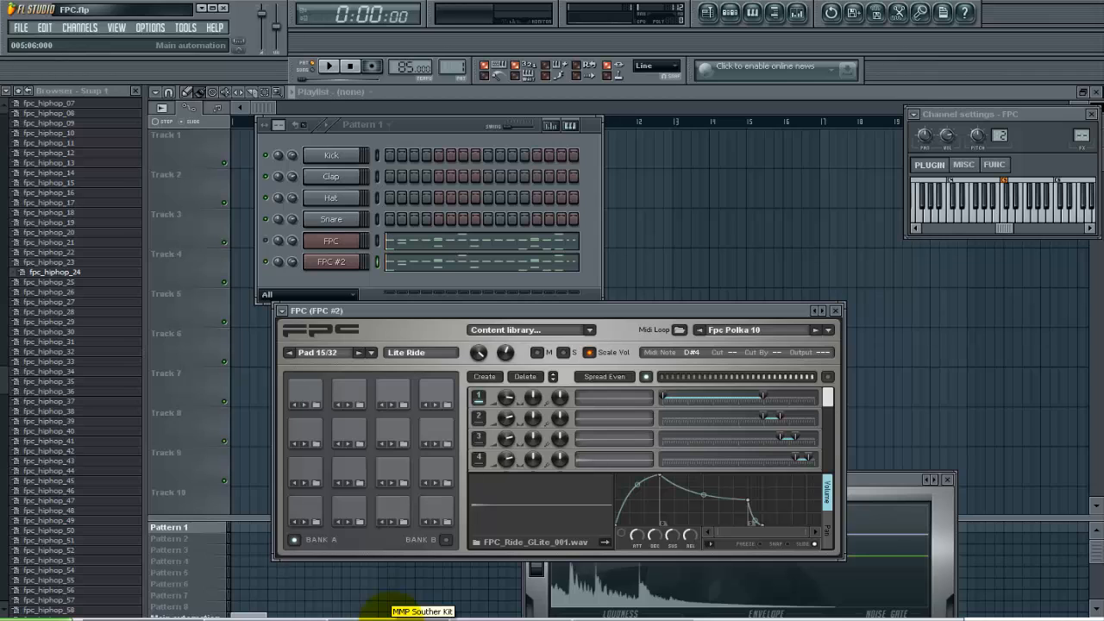
click(421, 611)
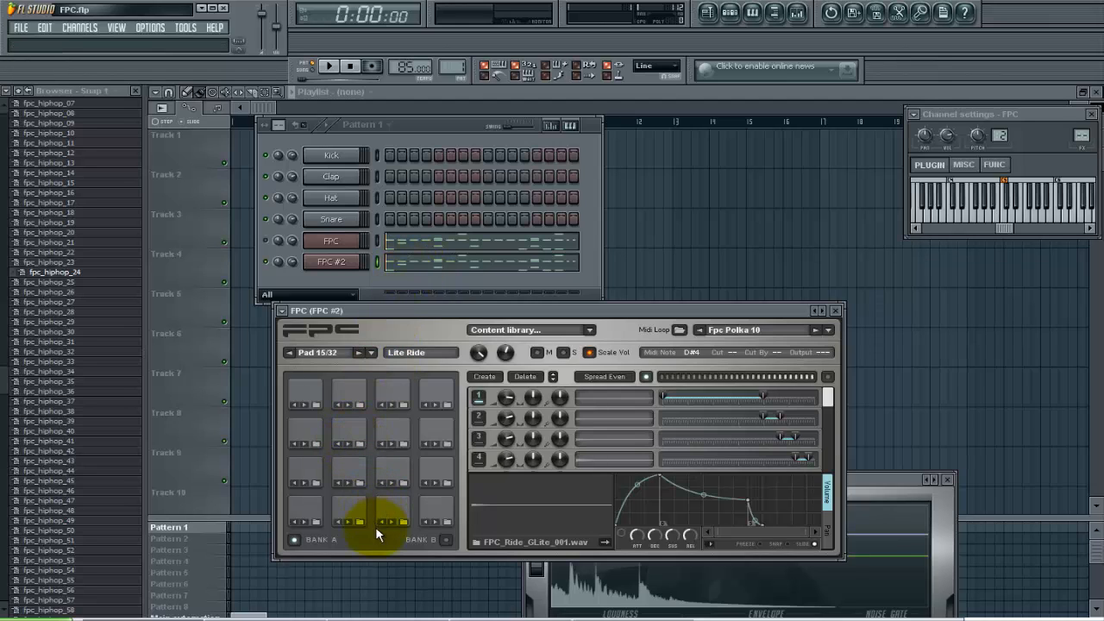
click(349, 507)
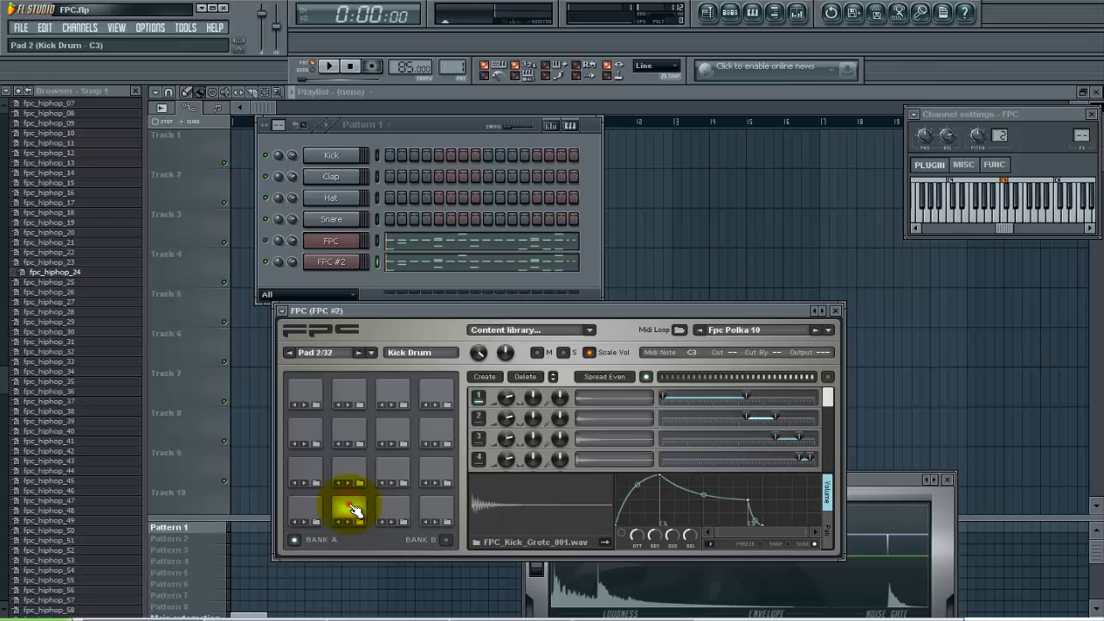
click(349, 504)
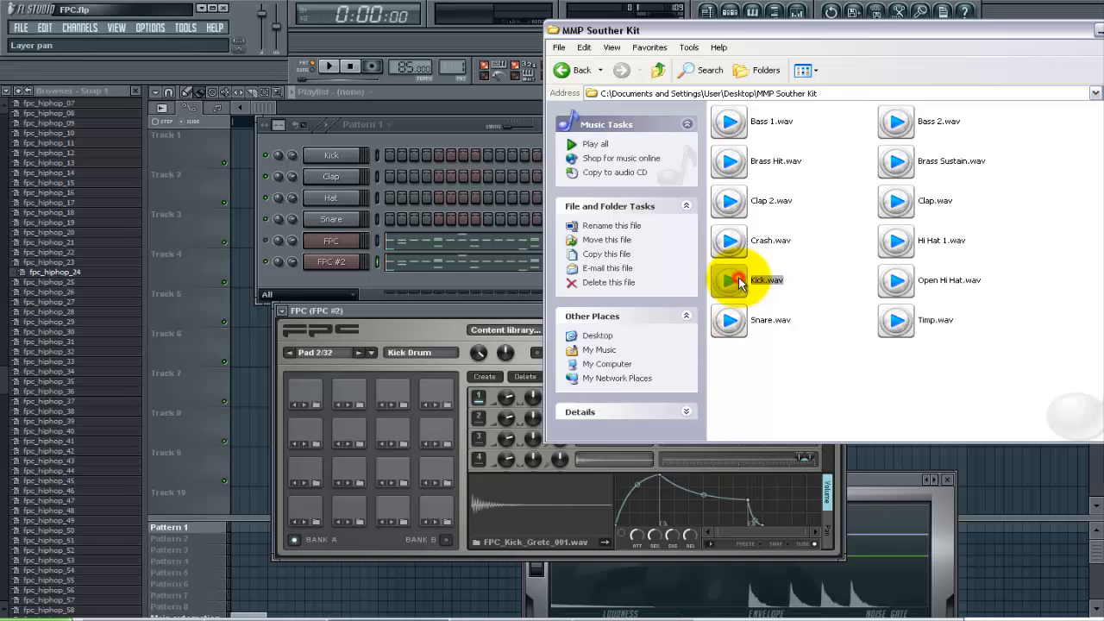
Assign Kick and Clap samples from the MMP Souther Kit folder to the Kick, Pedal Hi Hat and Mid Tom pads
click(376, 514)
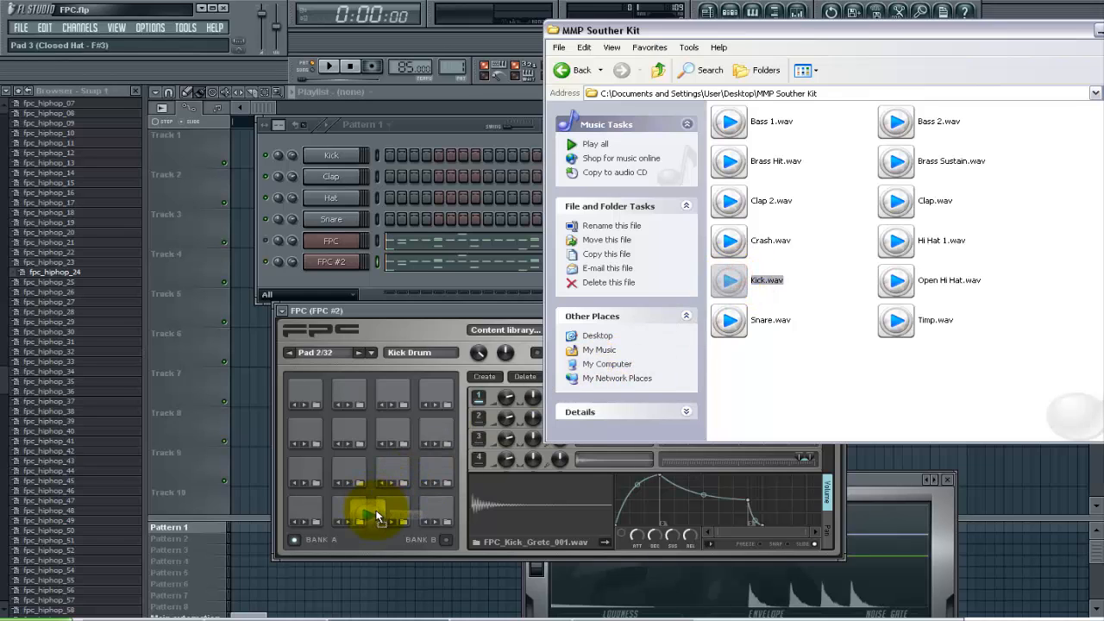
click(349, 509)
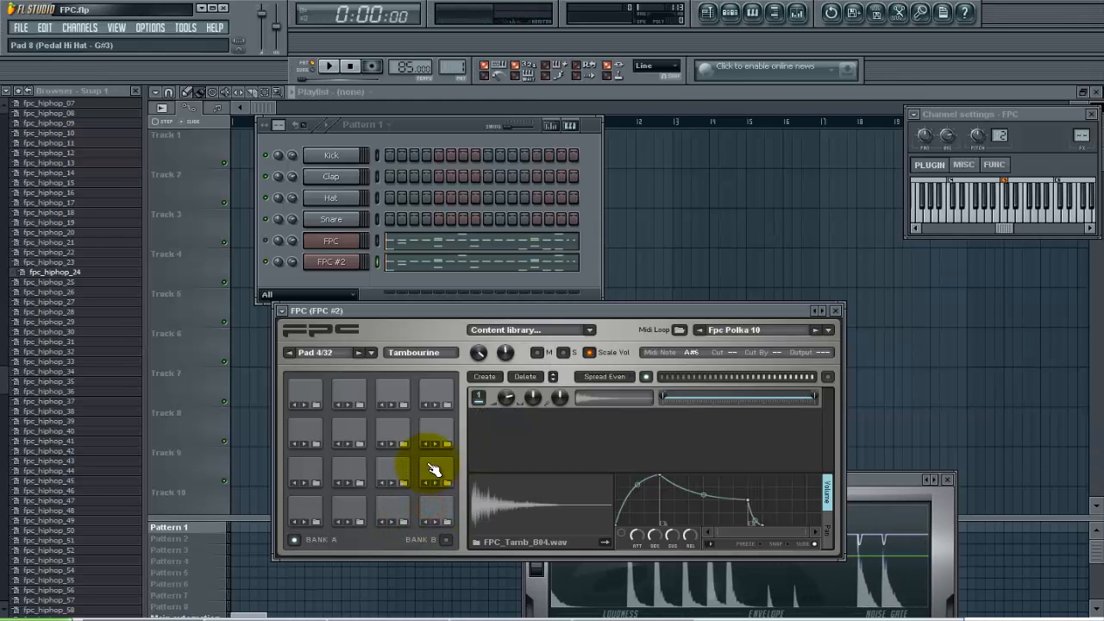
click(435, 470)
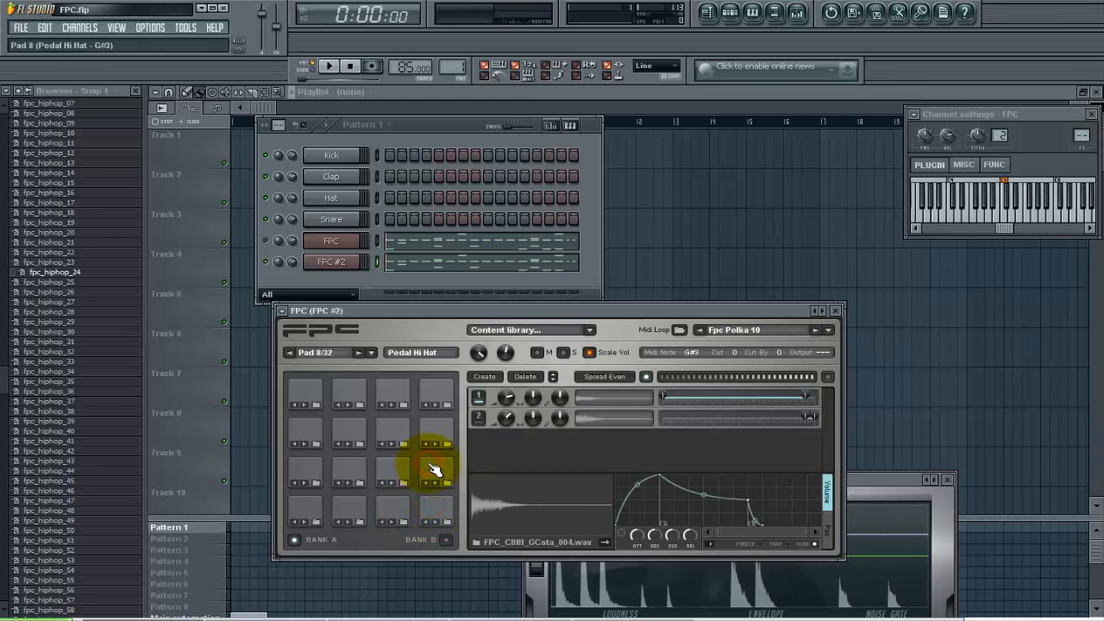
click(393, 483)
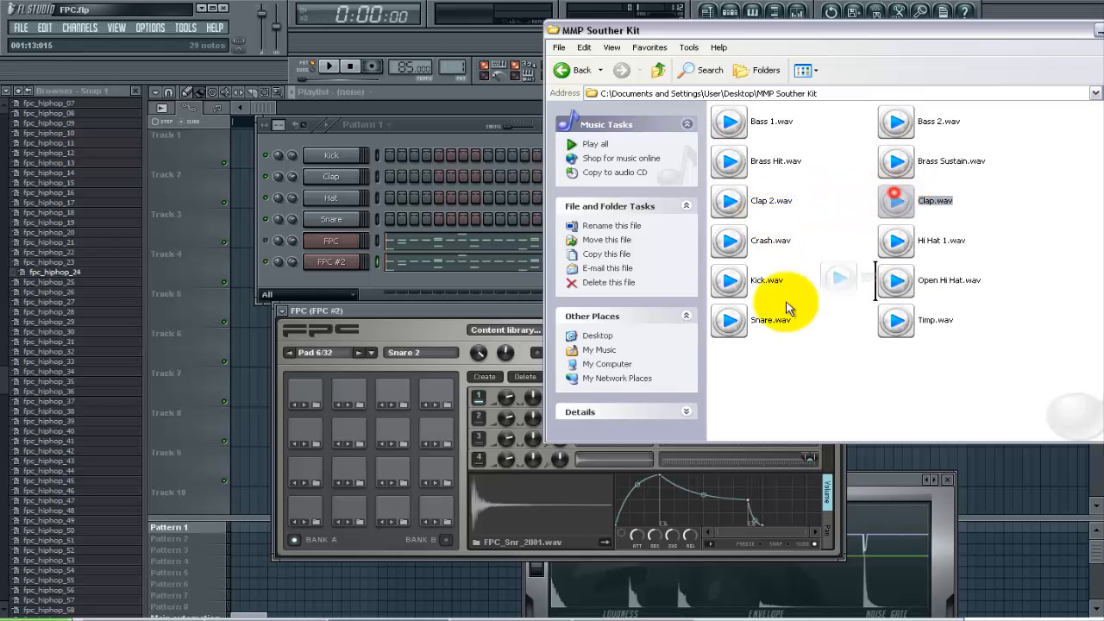
click(305, 472)
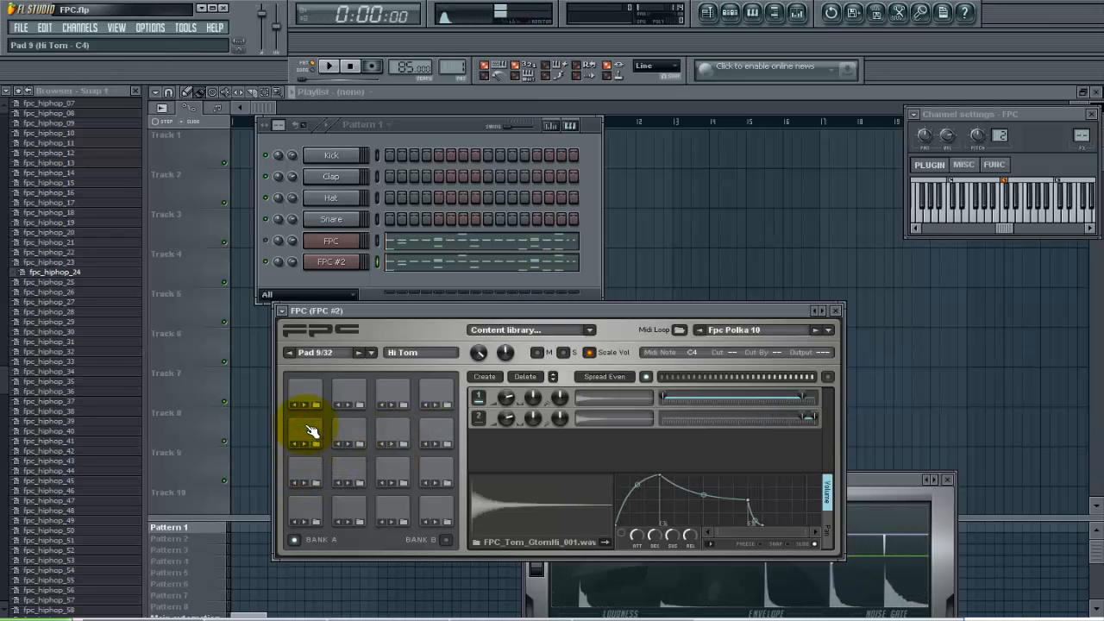
click(414, 422)
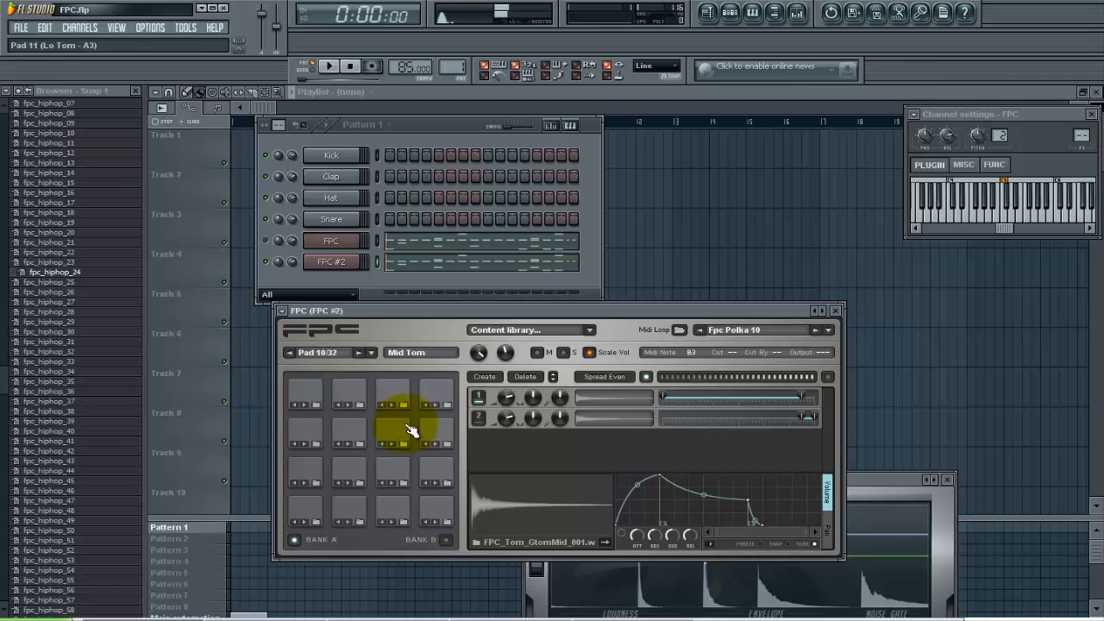
Audition the Floor Tom, Ride Bell, Lite Ride, Snare 2 and neighbouring pads
click(435, 421)
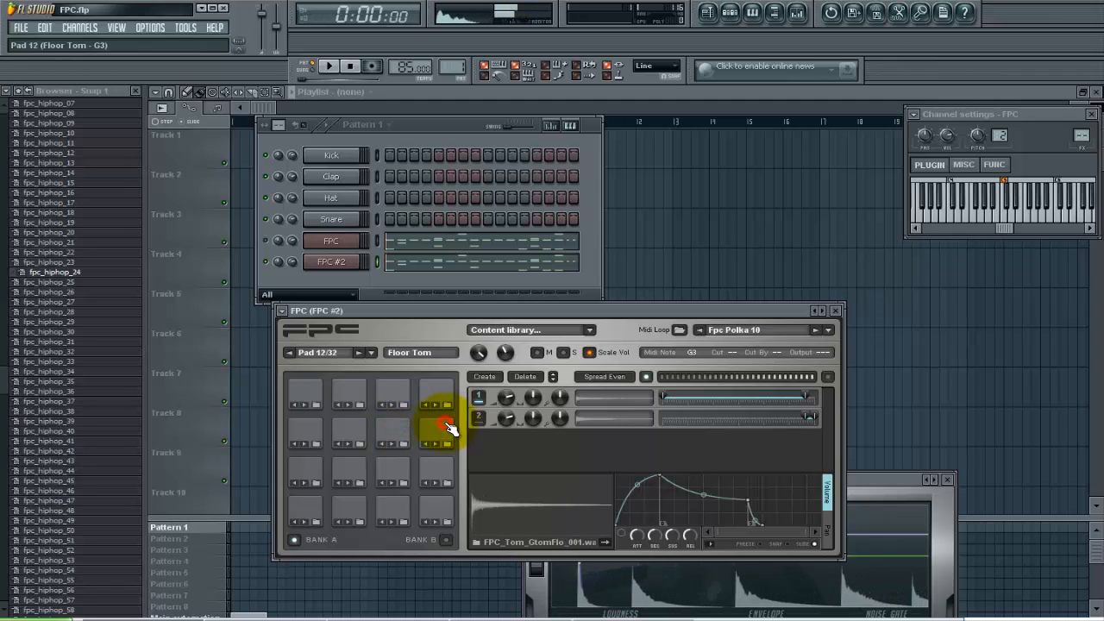
click(435, 393)
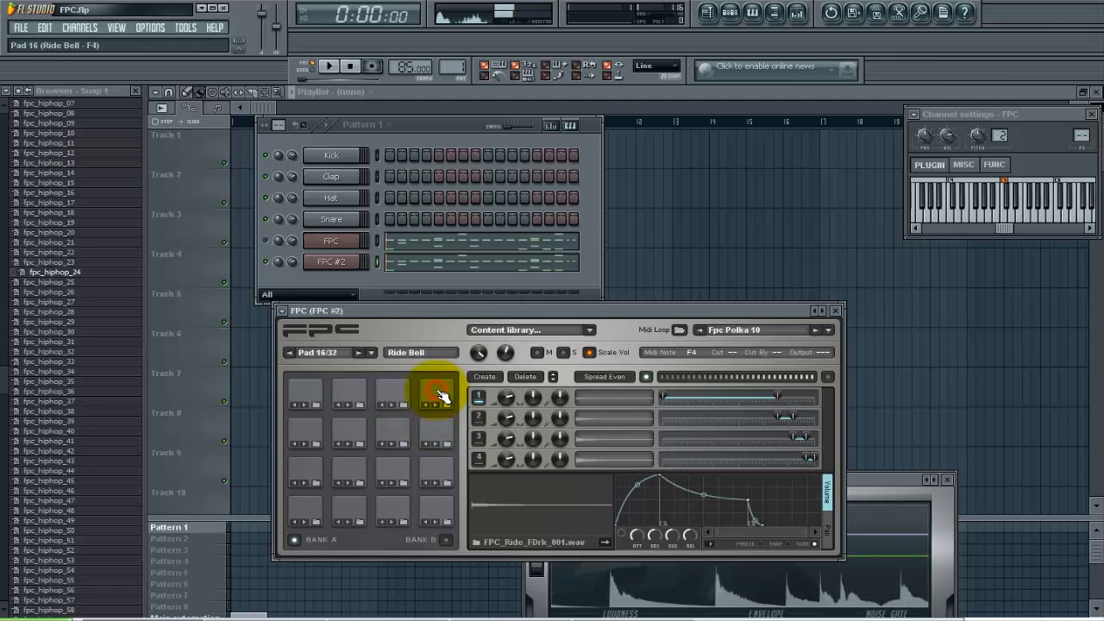
click(400, 393)
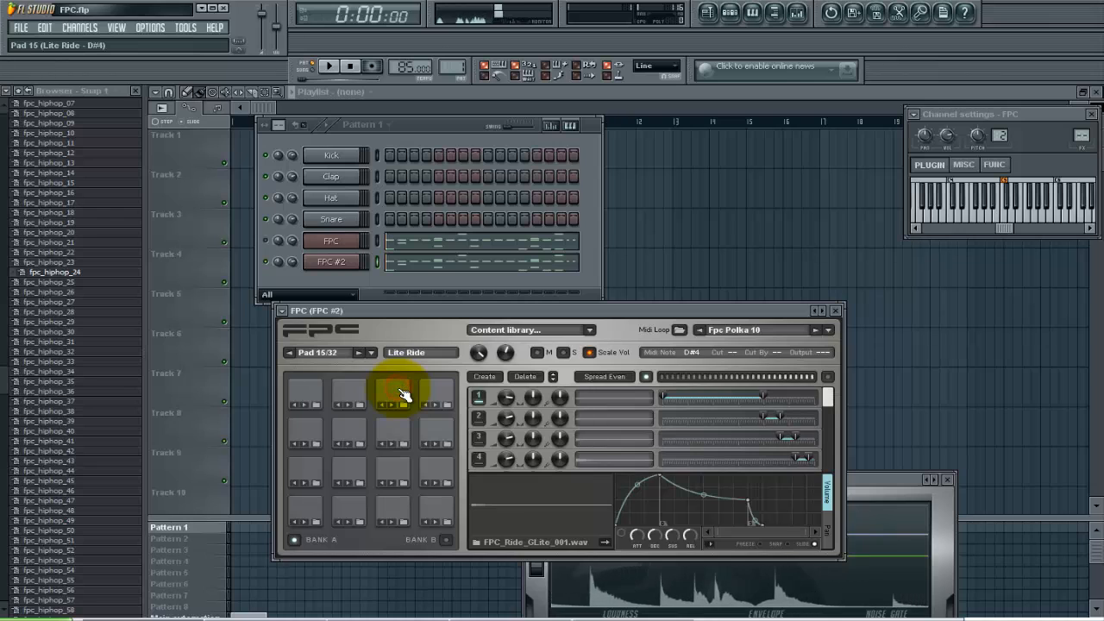
click(352, 390)
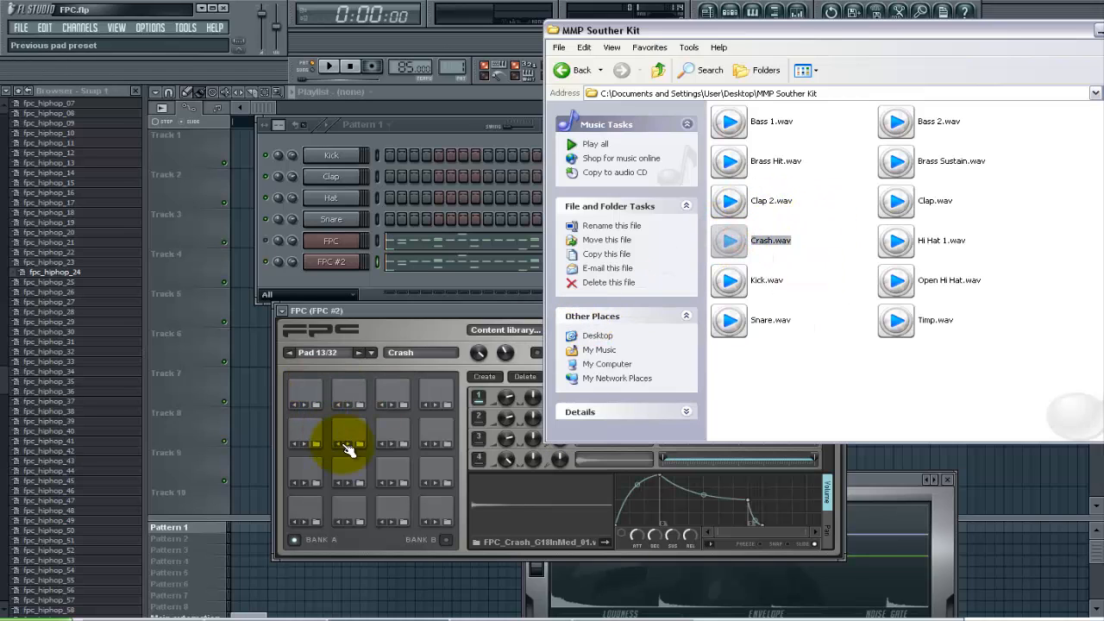
click(348, 470)
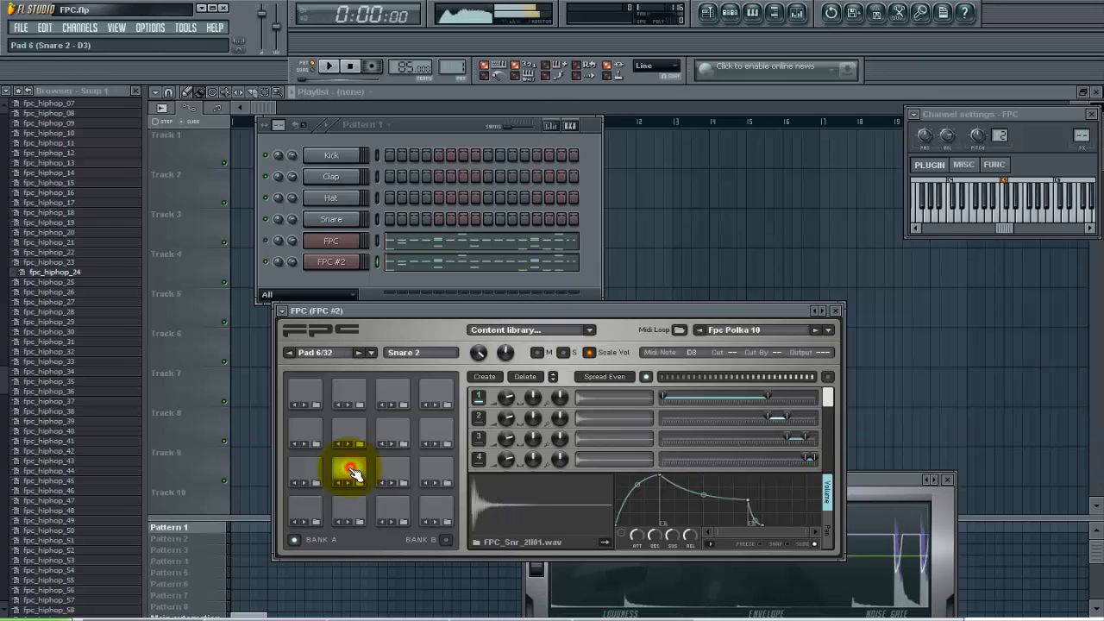
click(391, 470)
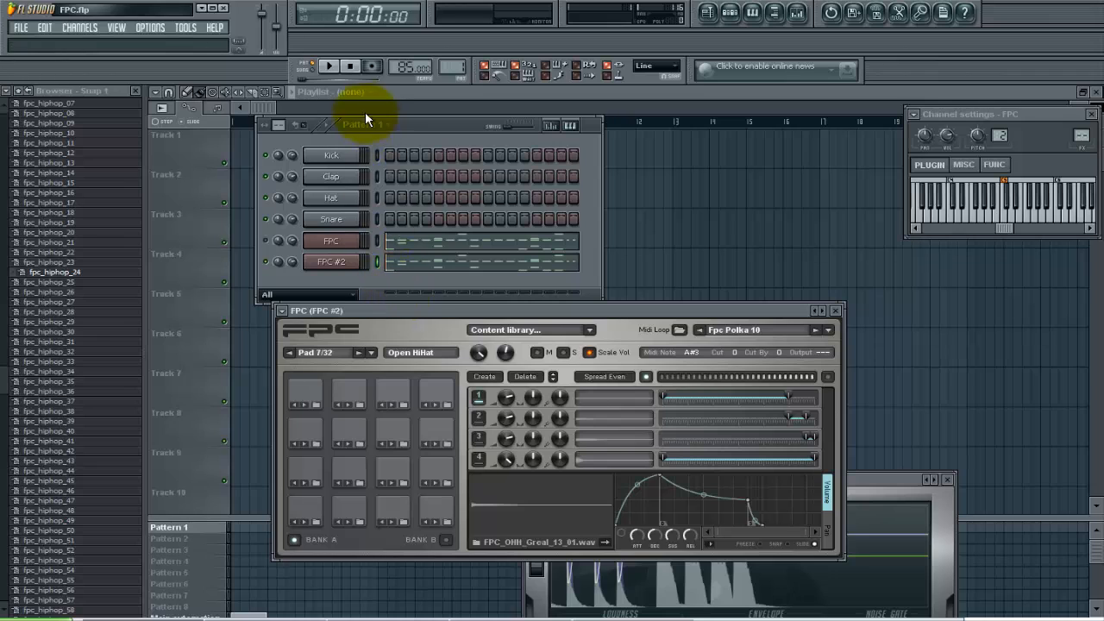
click(330, 67)
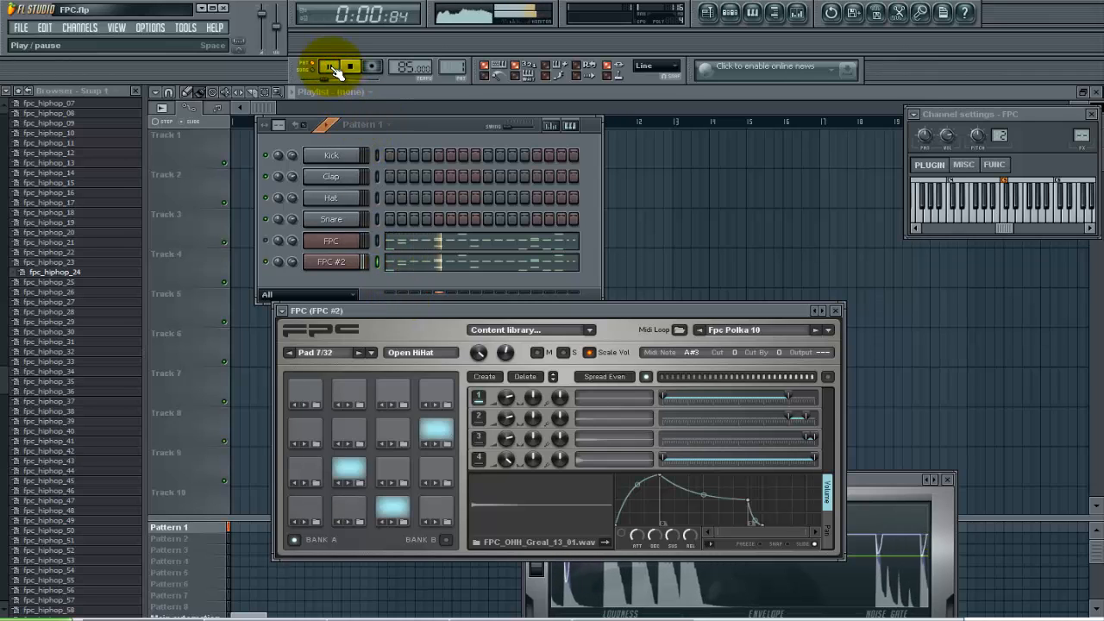
click(332, 67)
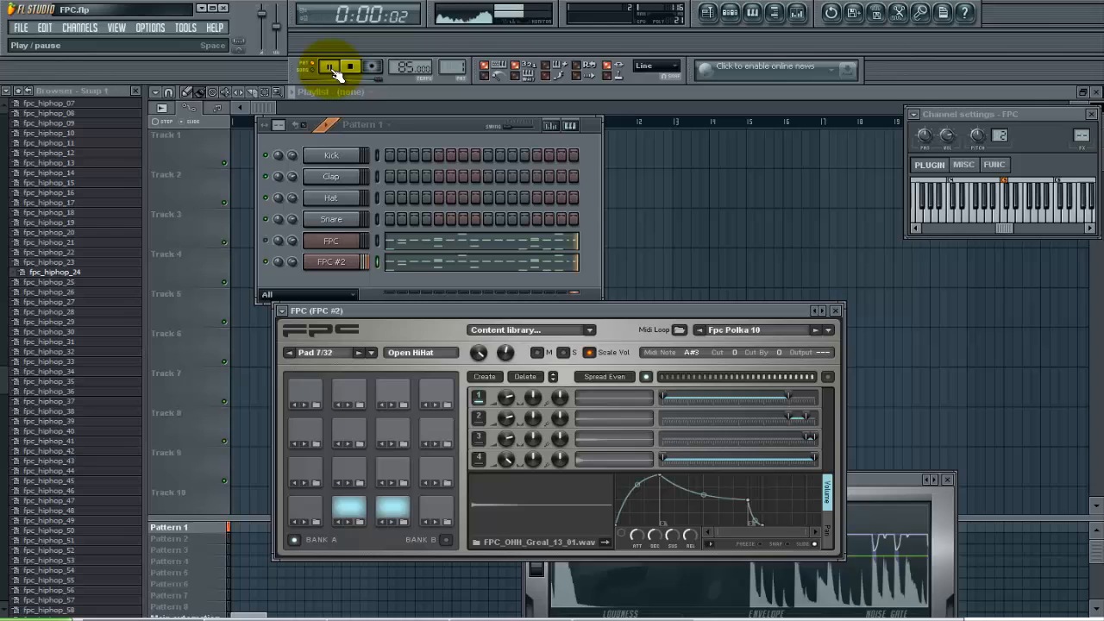
click(330, 66)
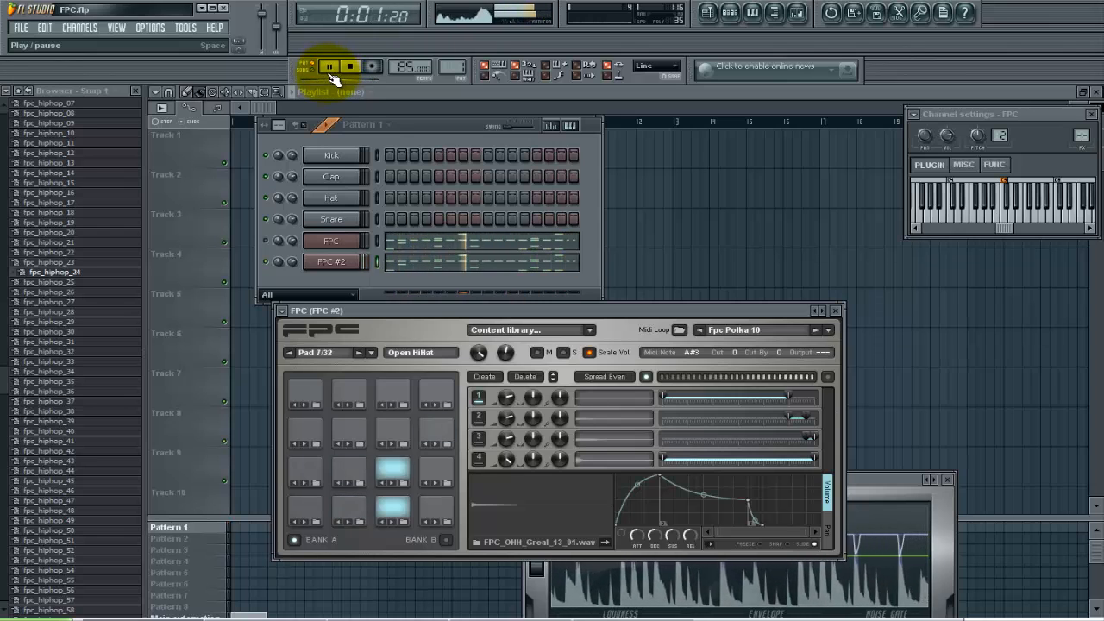
click(349, 65)
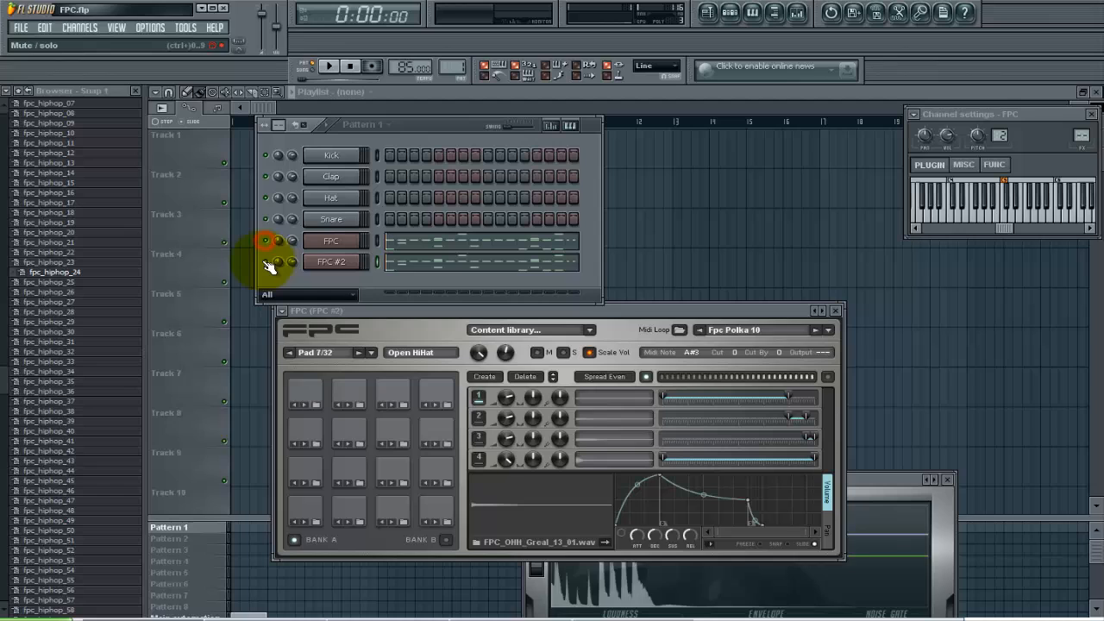
click(331, 66)
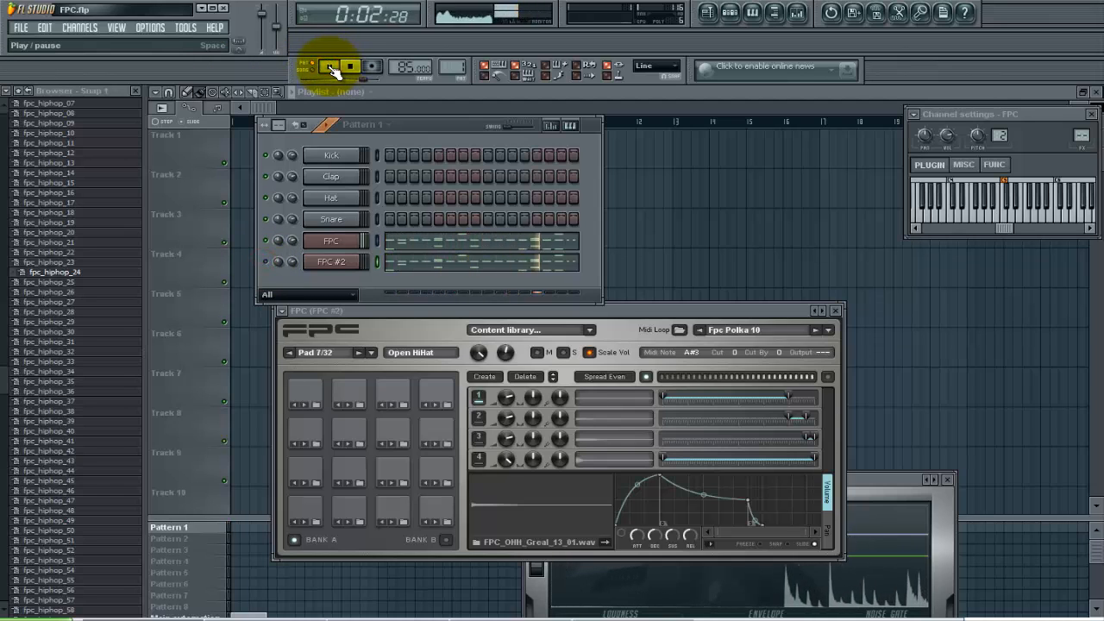
click(348, 65)
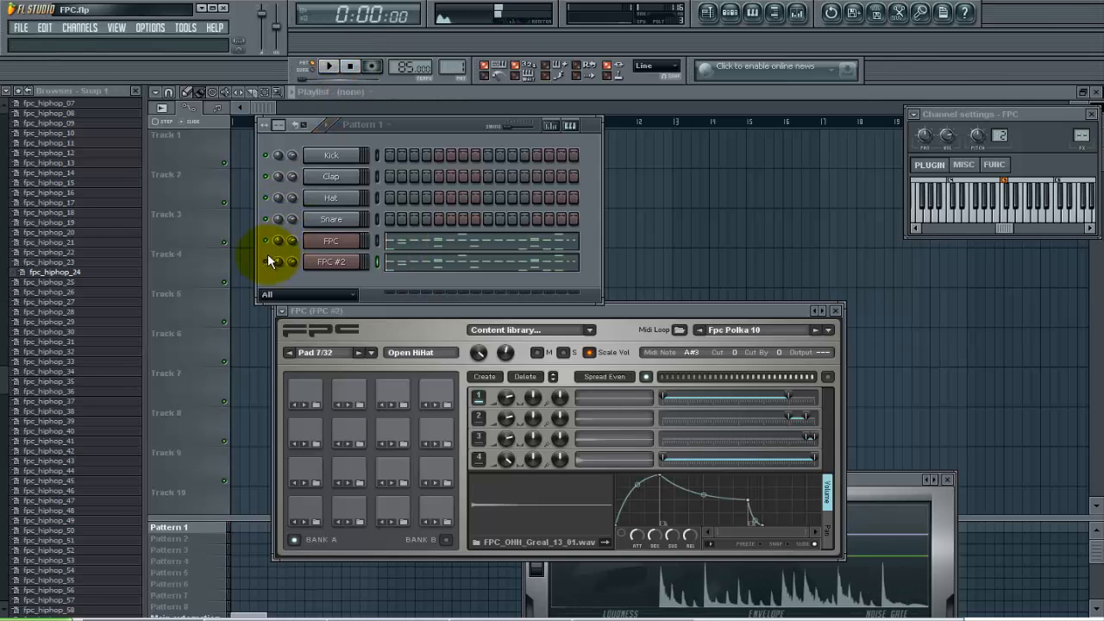
click(330, 66)
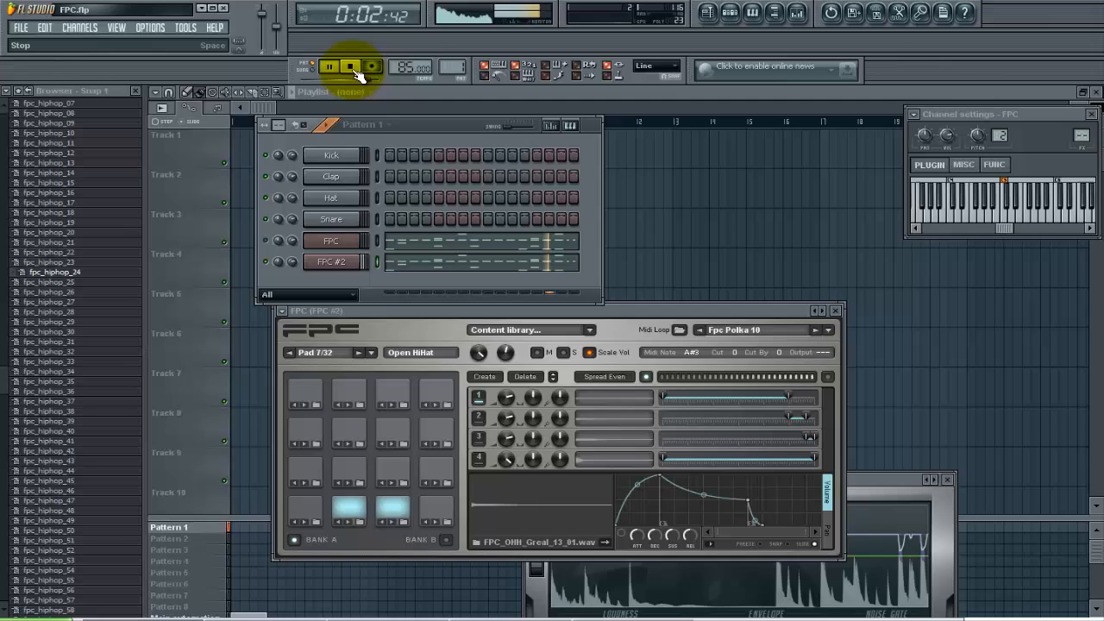
click(331, 67)
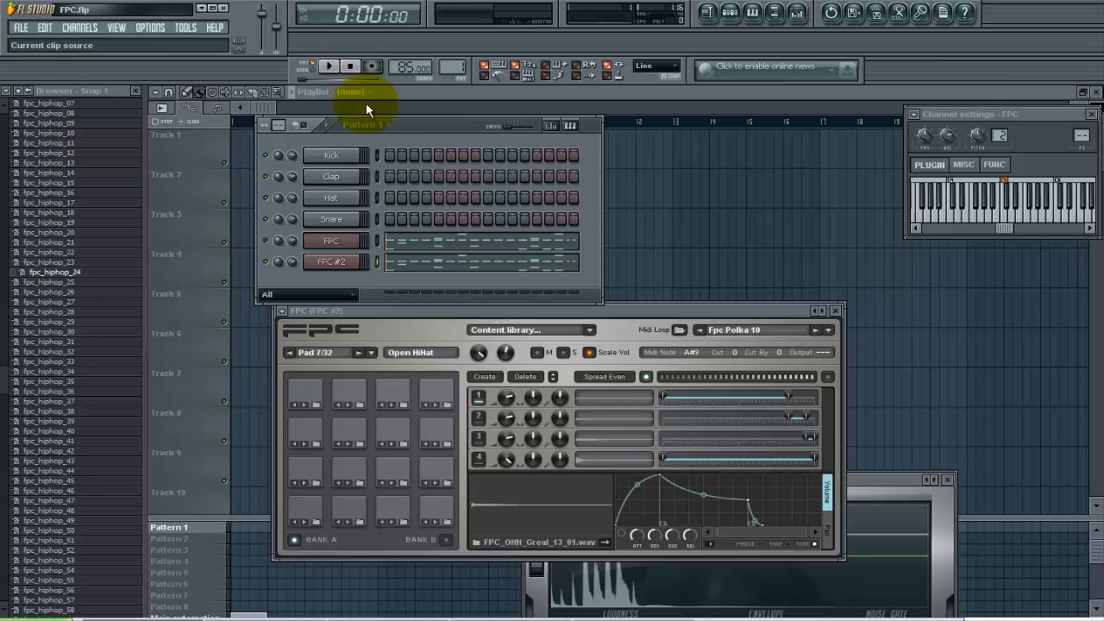
click(354, 504)
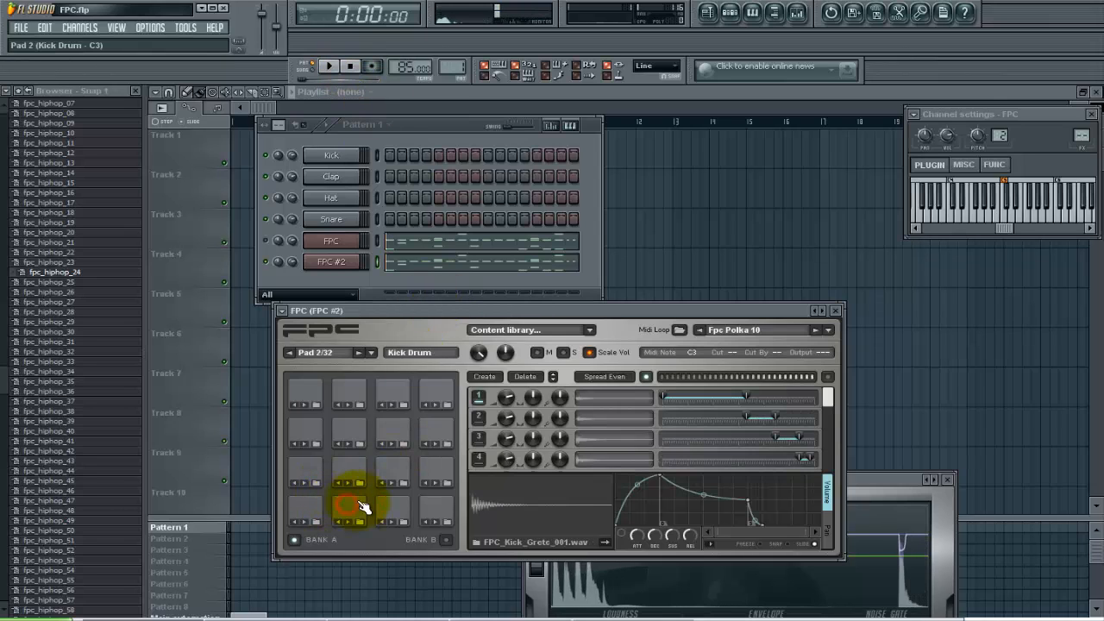
click(285, 311)
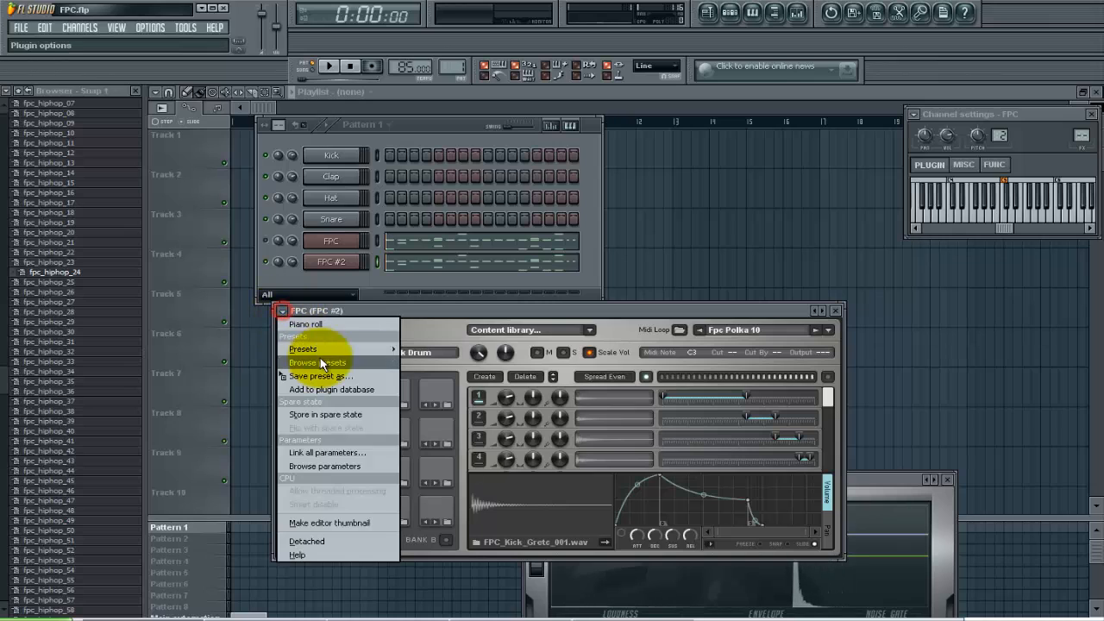
click(303, 348)
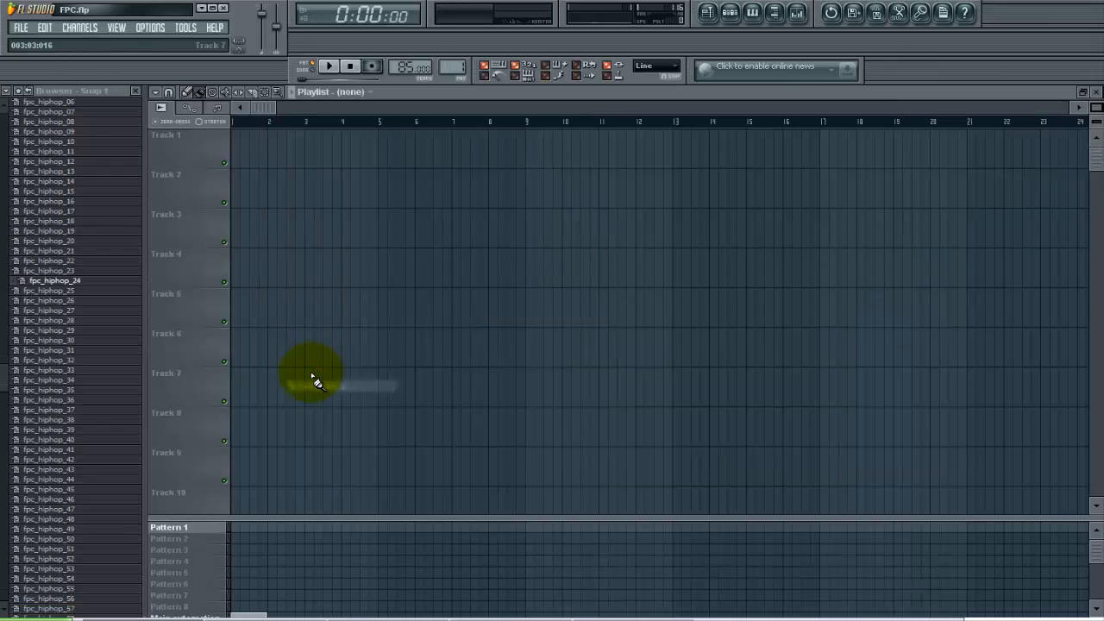
click(117, 28)
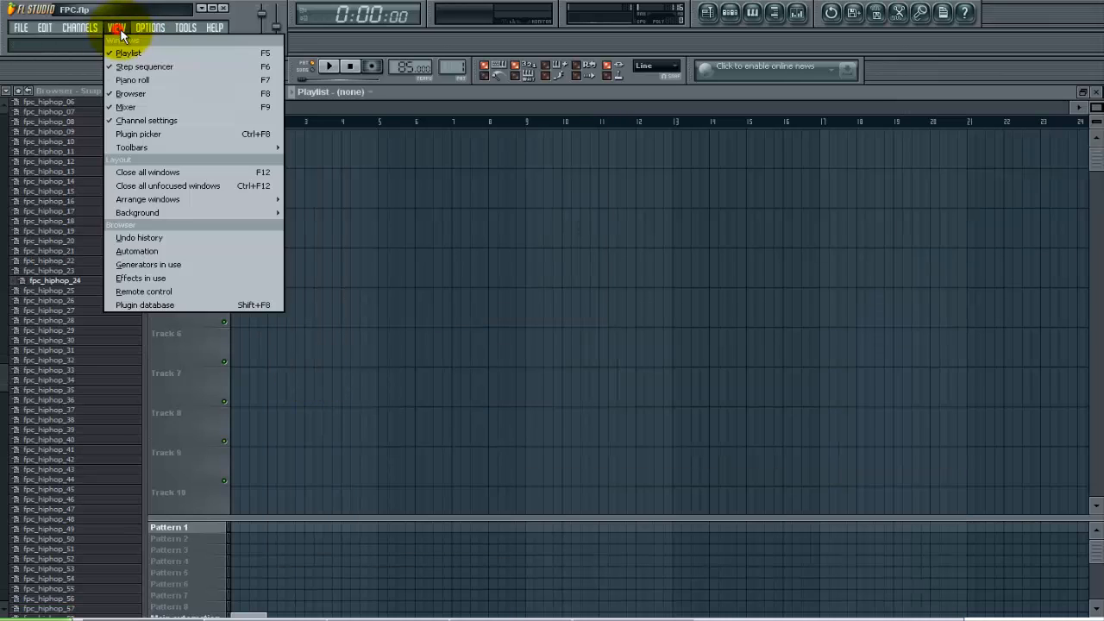
mouse_move(145, 67)
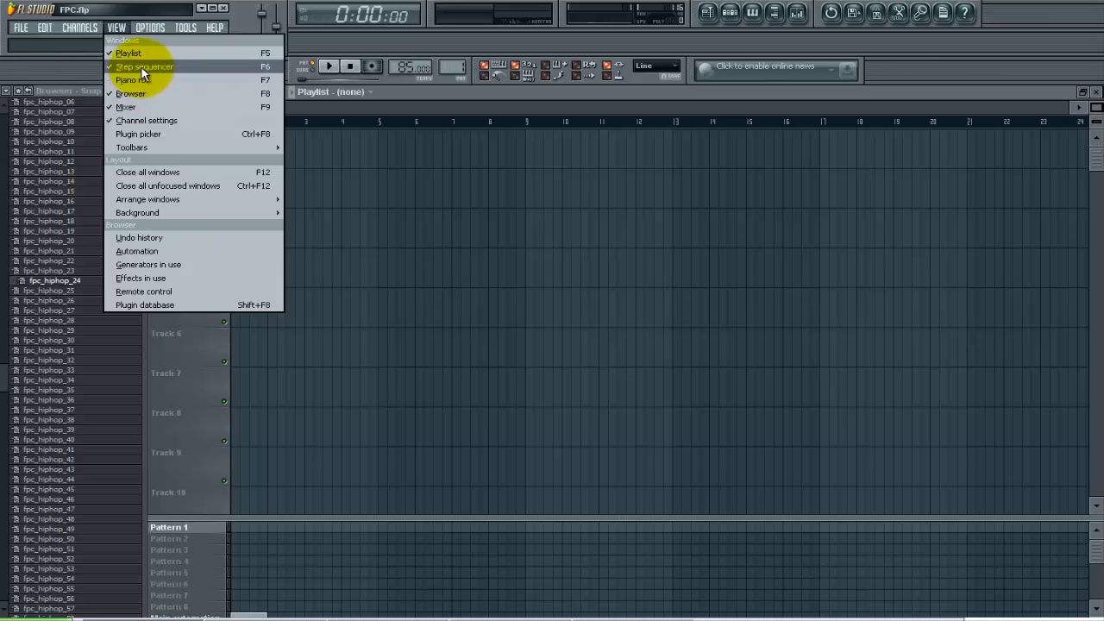
click(145, 66)
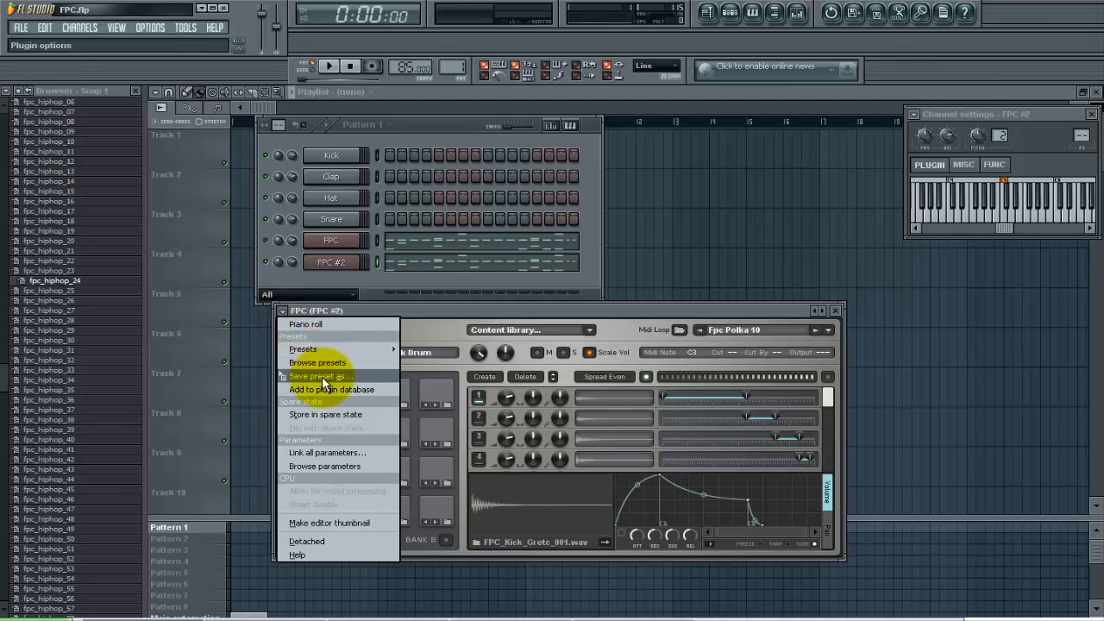
Save the FPC drum setup as a preset named 'MMP Kit'
click(321, 376)
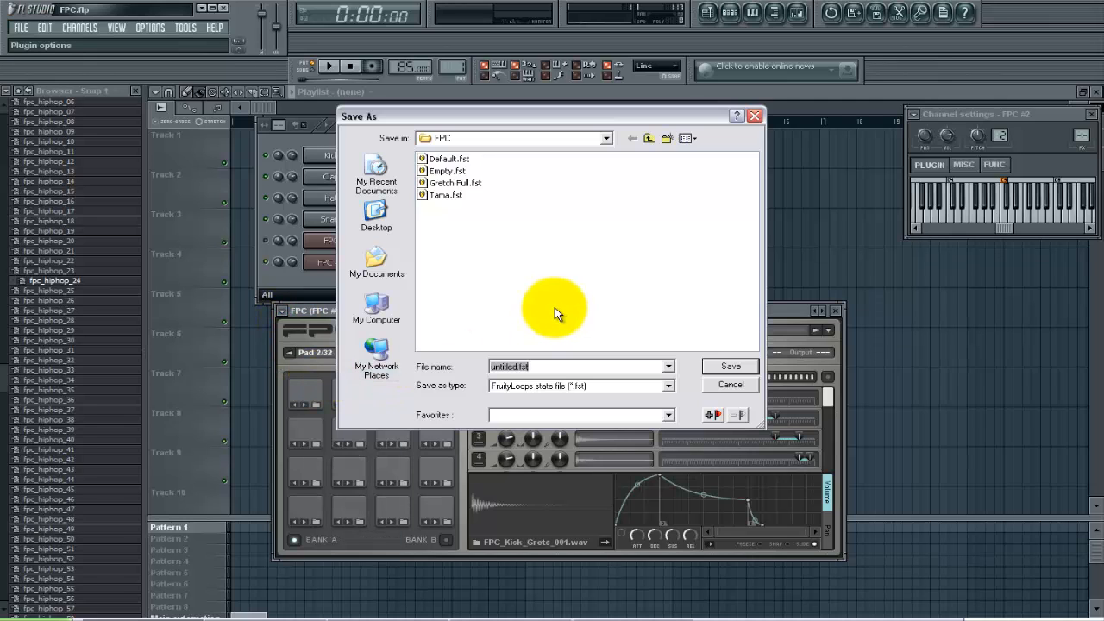
text(M)
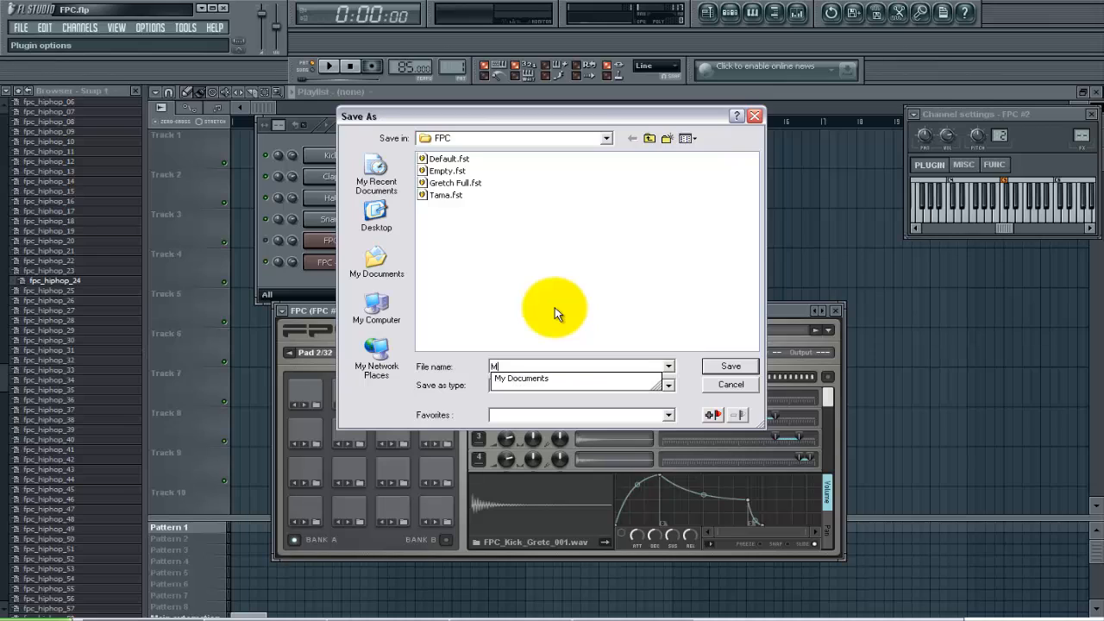
text(MP Kit)
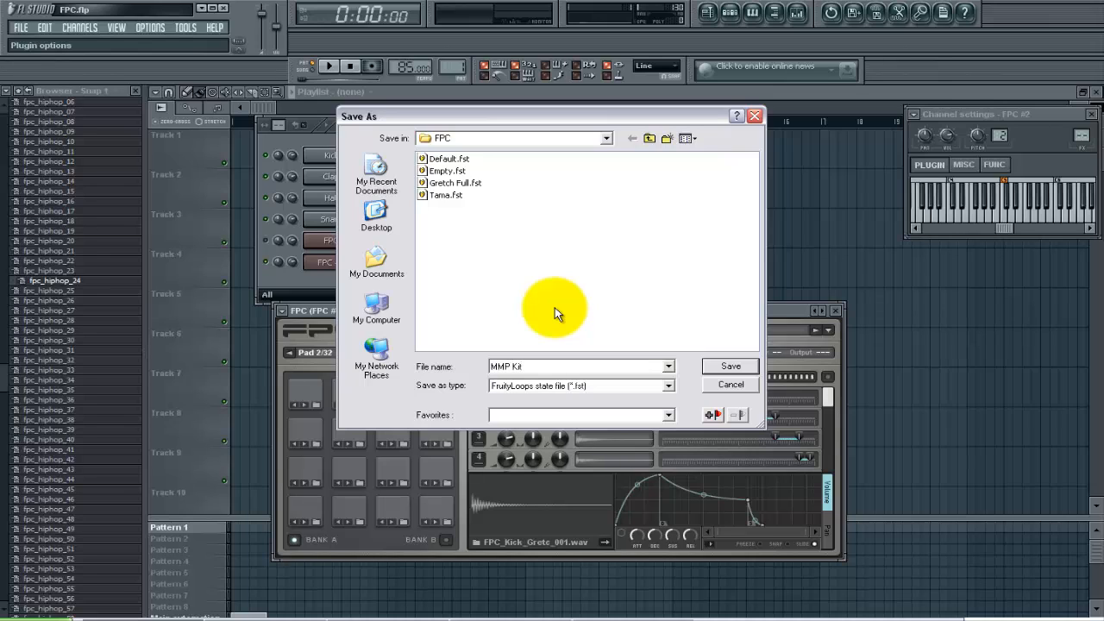
click(729, 383)
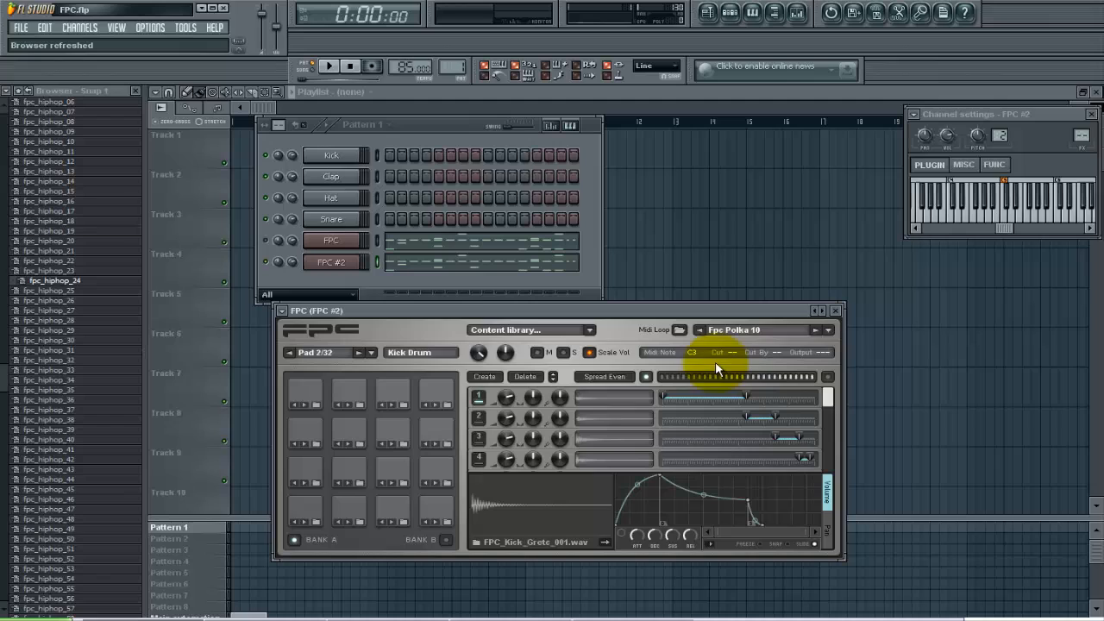
click(286, 311)
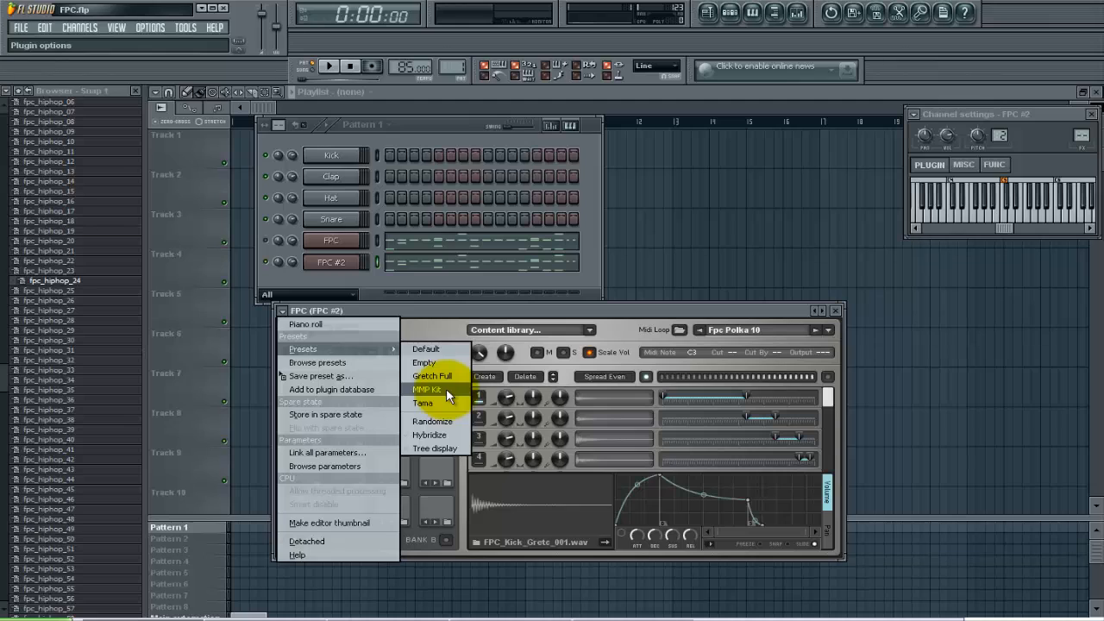
Load the saved MMP Kit preset onto the FPC and audition its Kick Drum pad
click(428, 390)
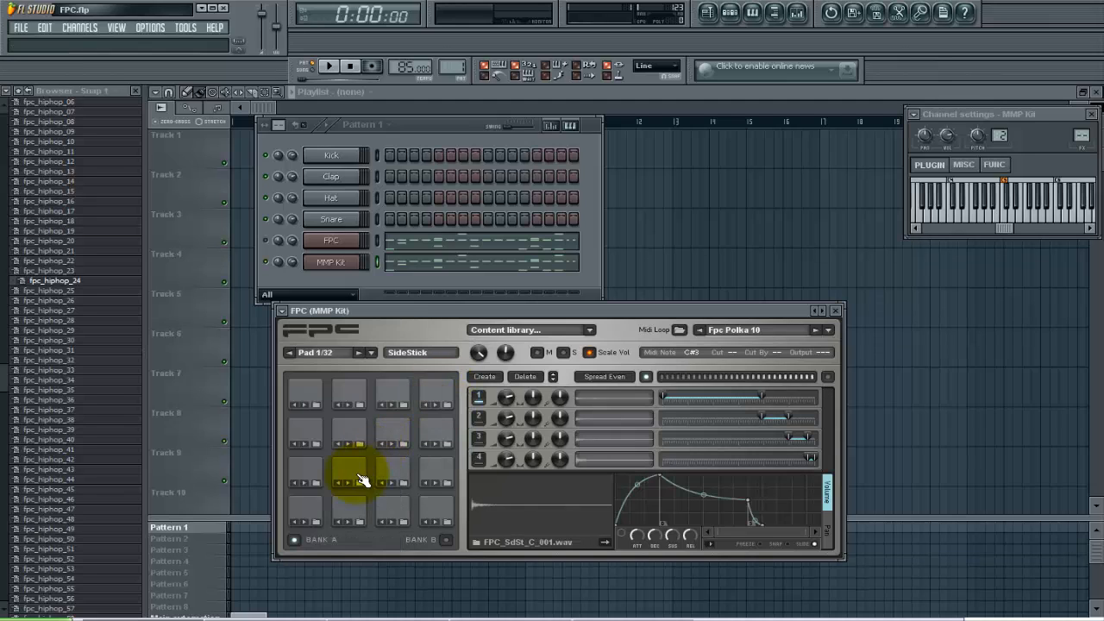
click(348, 507)
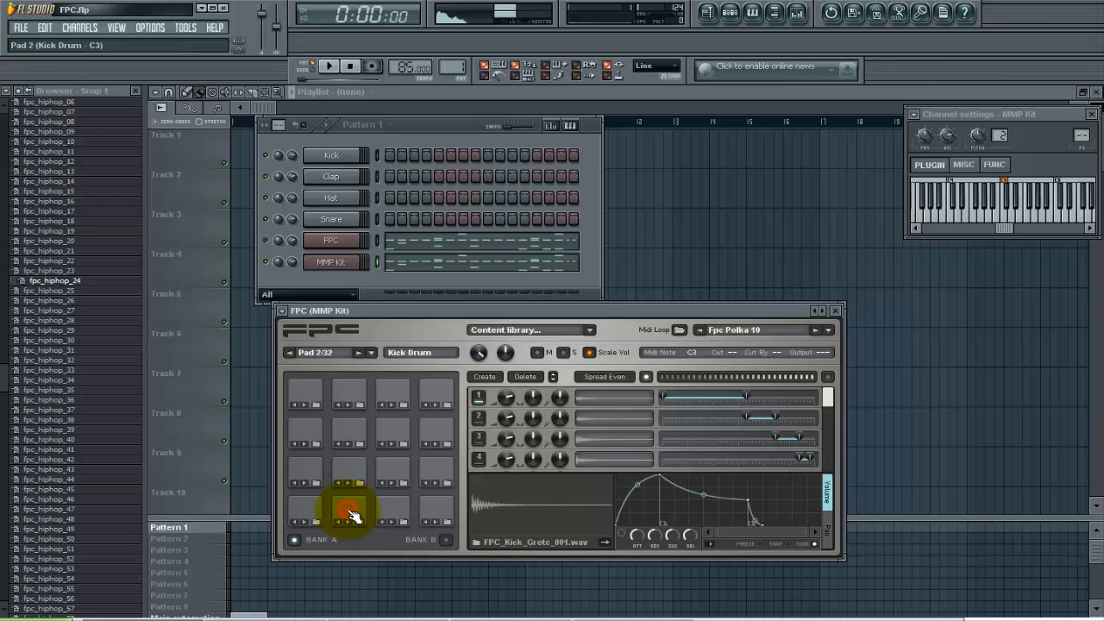